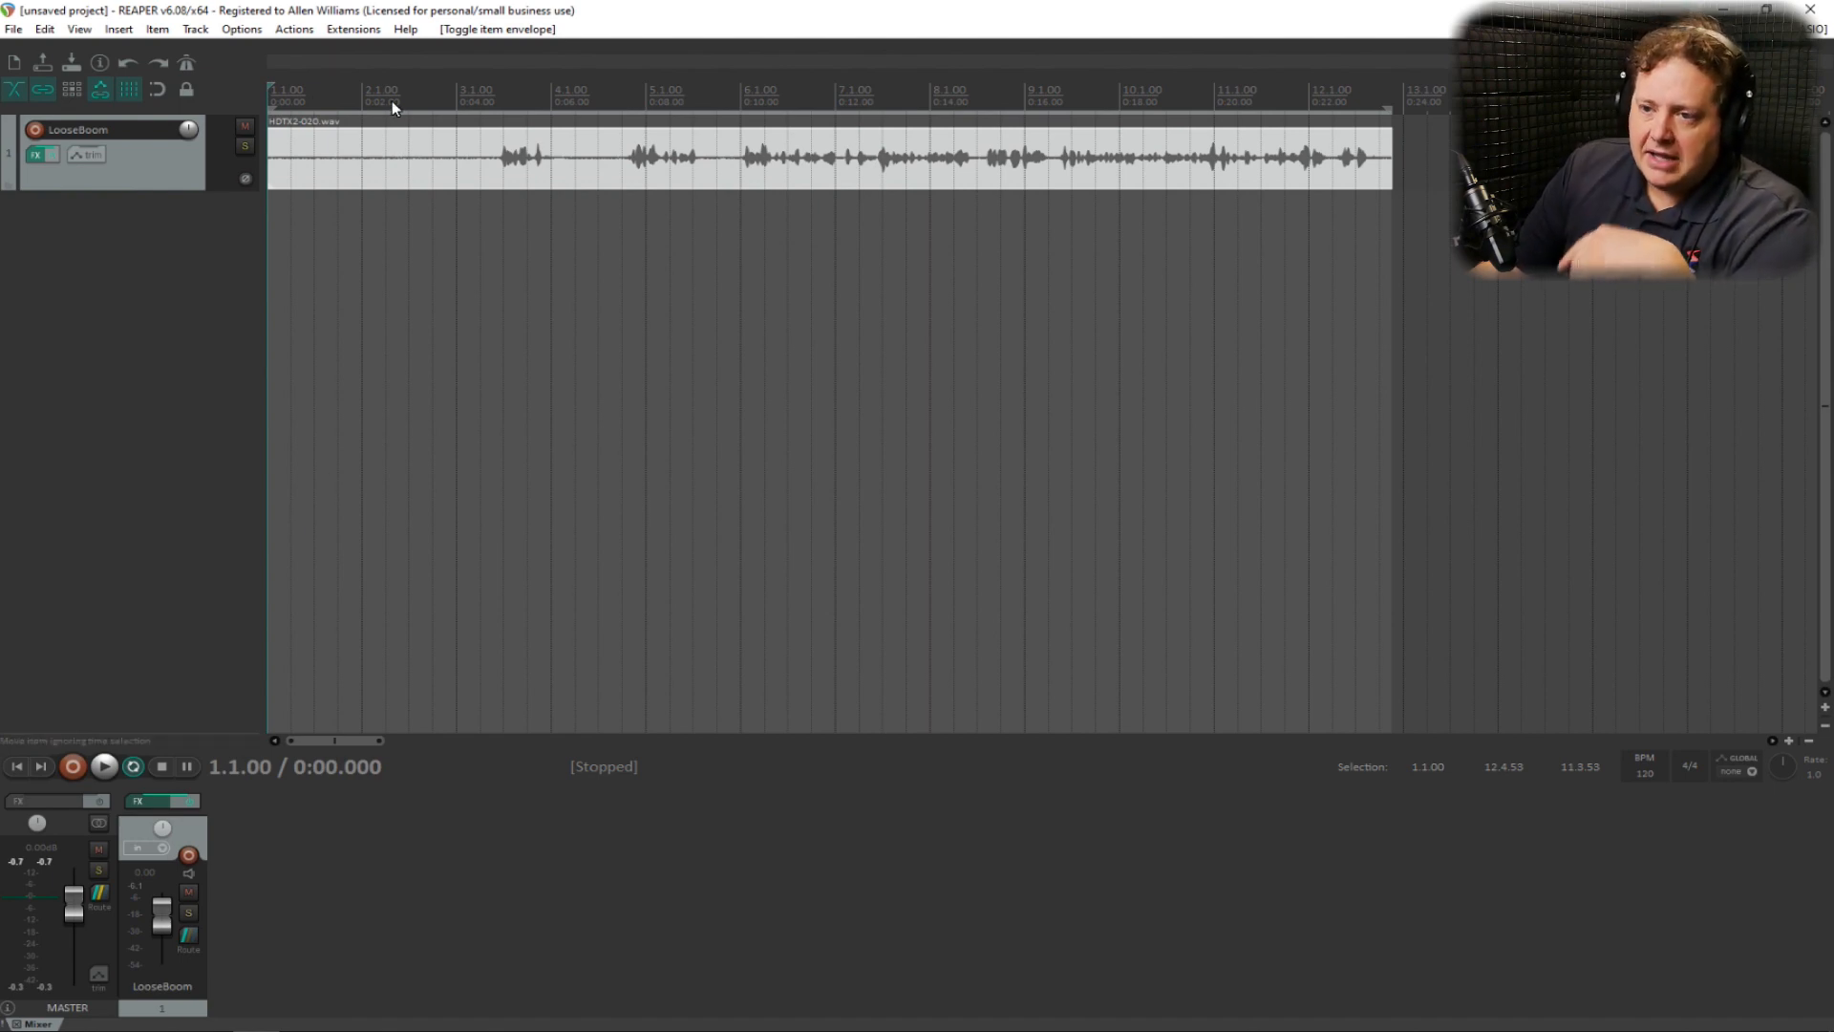
{"action": "mouse_move", "coordinate": [462, 329]}
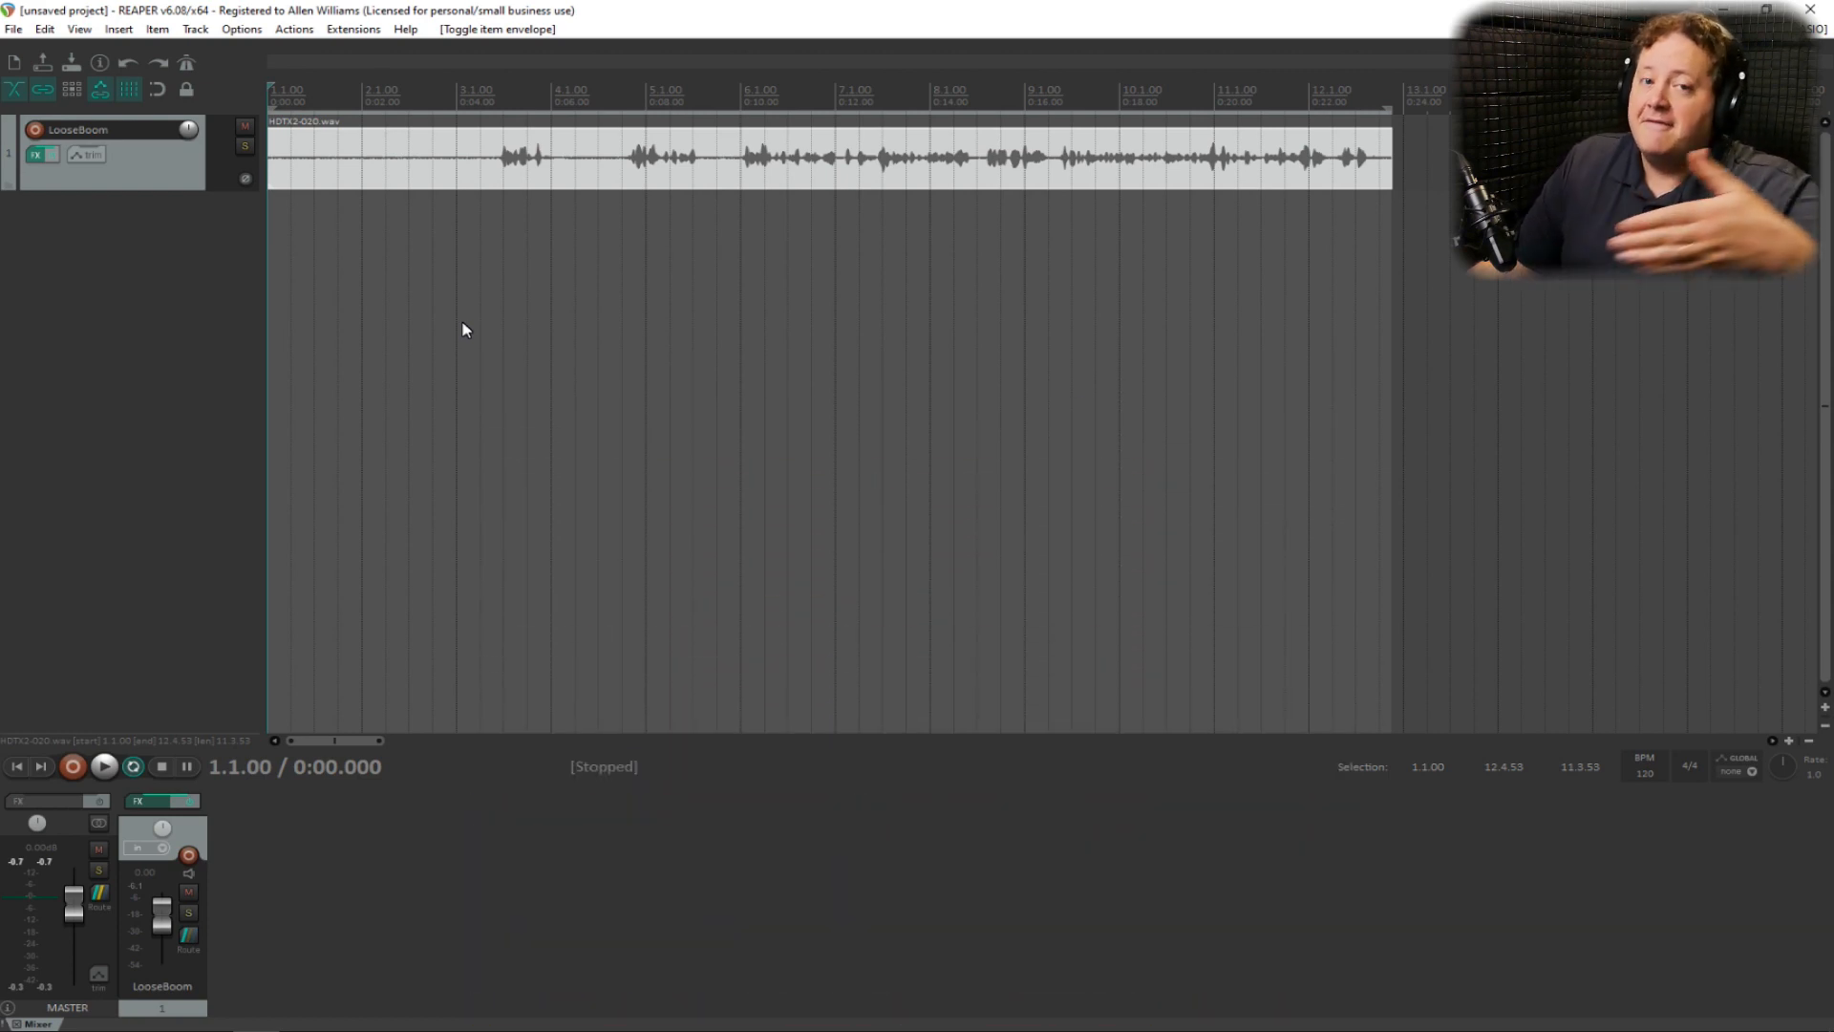
{"action": "mouse_move", "coordinate": [454, 274]}
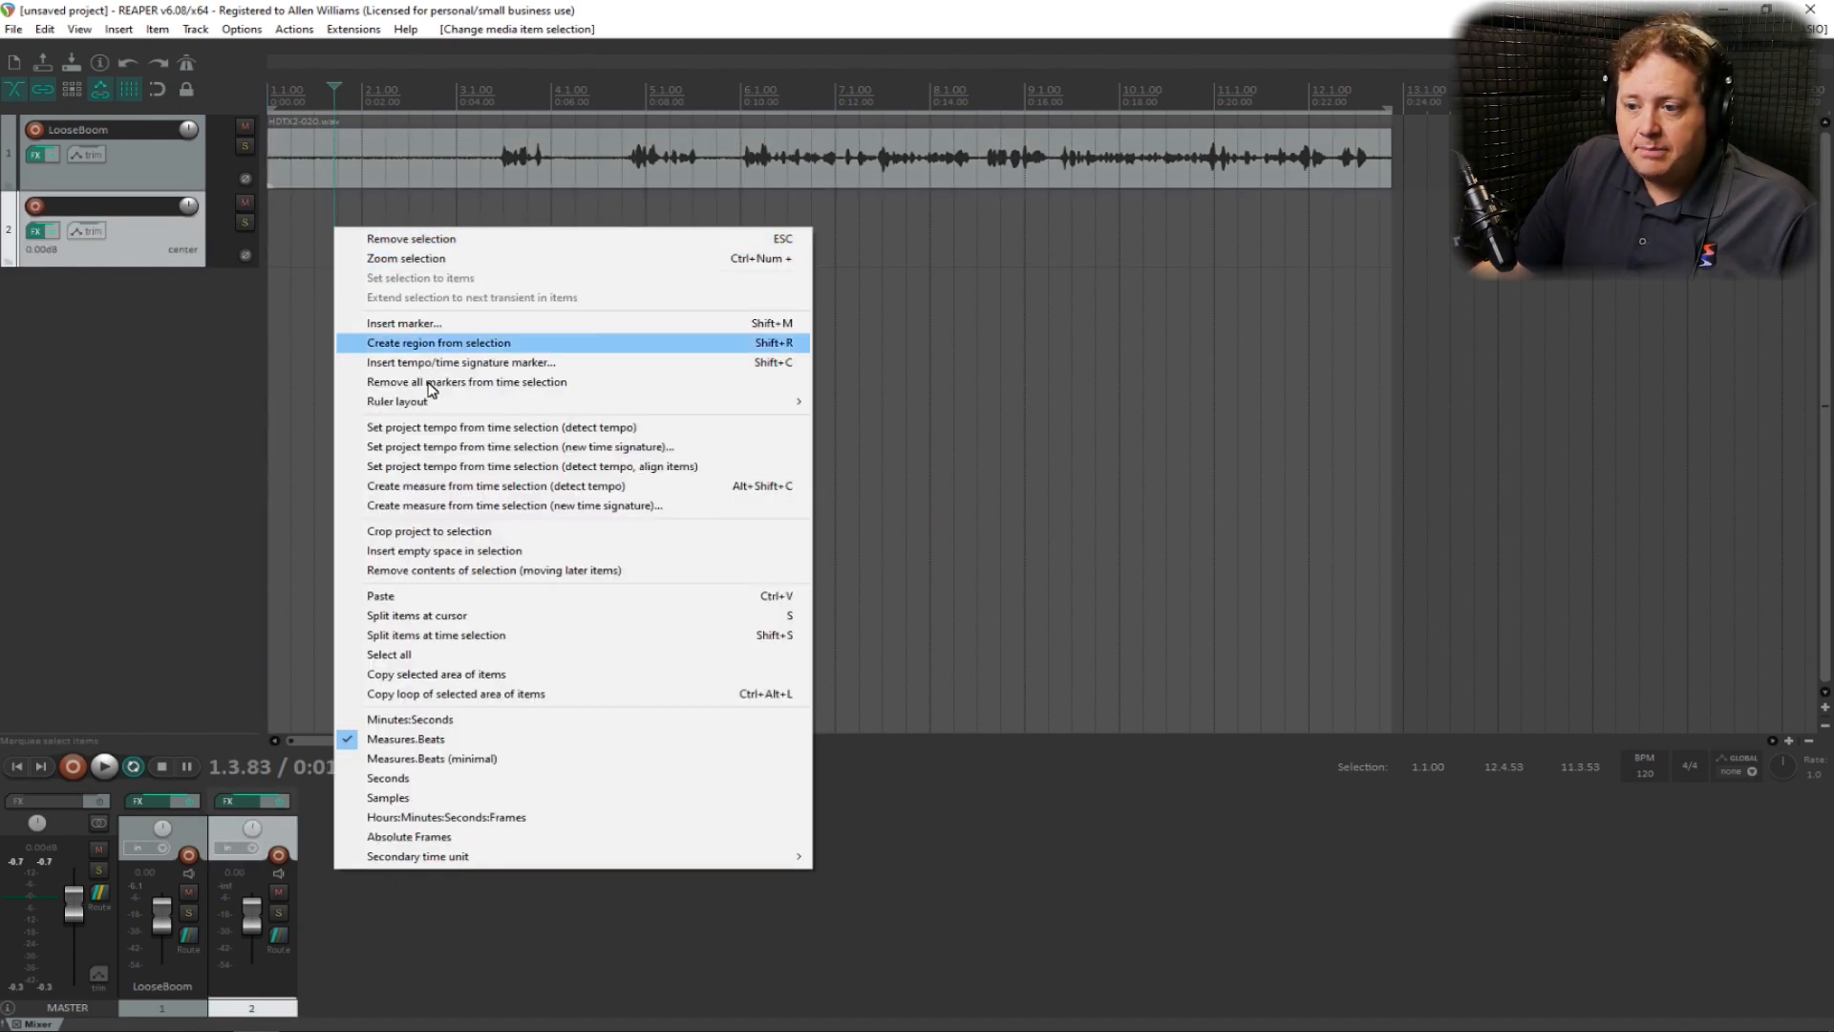
Place an aligned copy of the voice item on a new track below the original.
{"action": "left_click", "coordinate": [379, 595]}
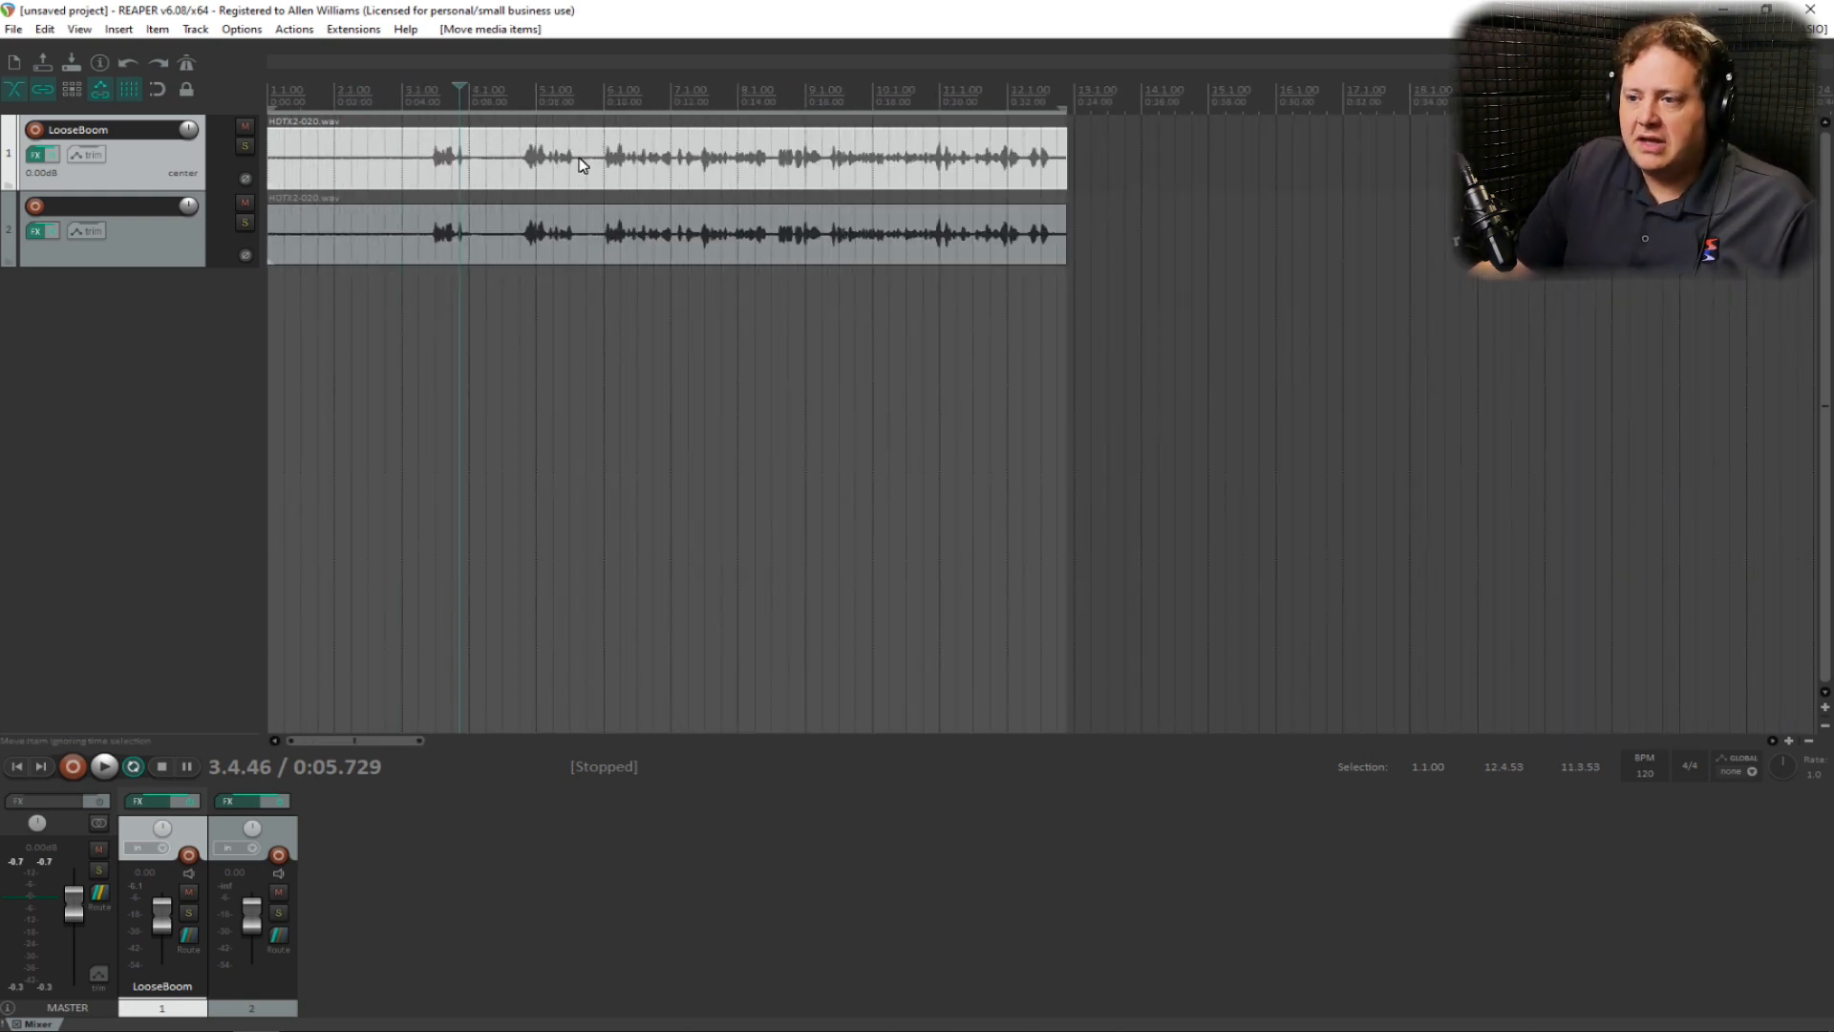
Add a take pan envelope to both selected voice items via Take menu.
{"action": "right_click", "coordinate": [582, 163]}
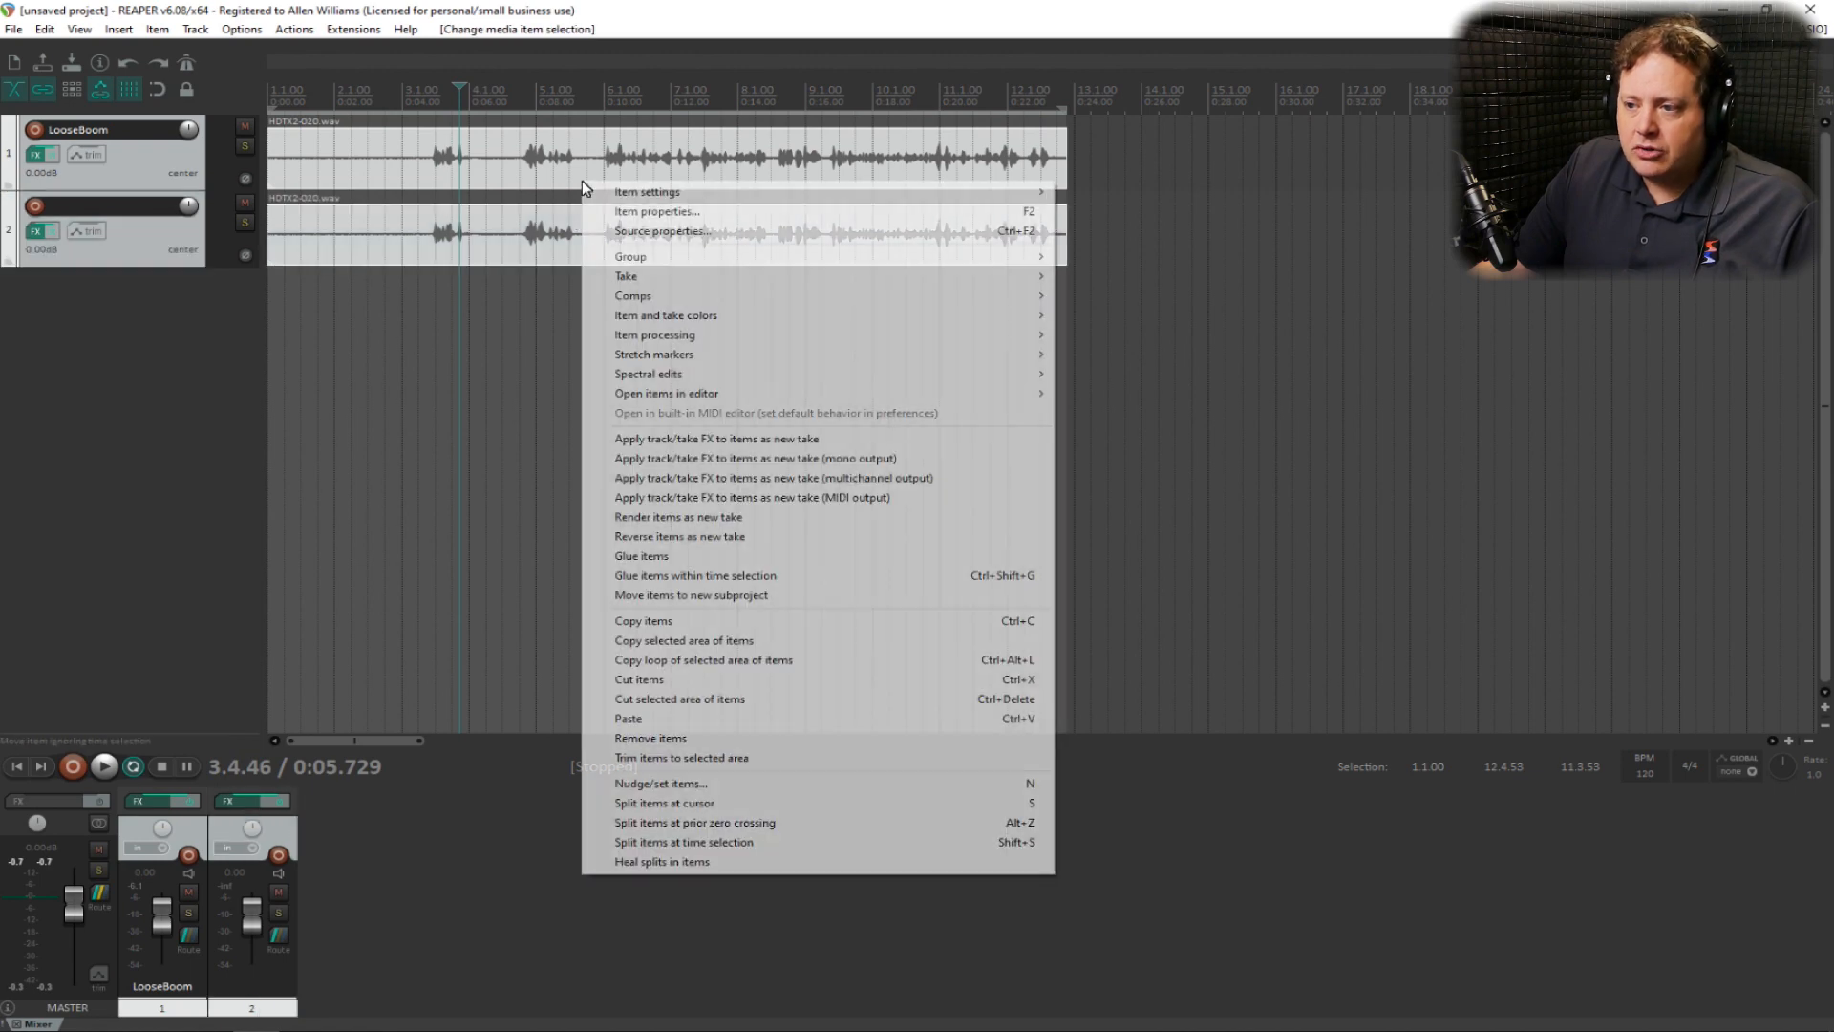
{"action": "mouse_move", "coordinate": [655, 335]}
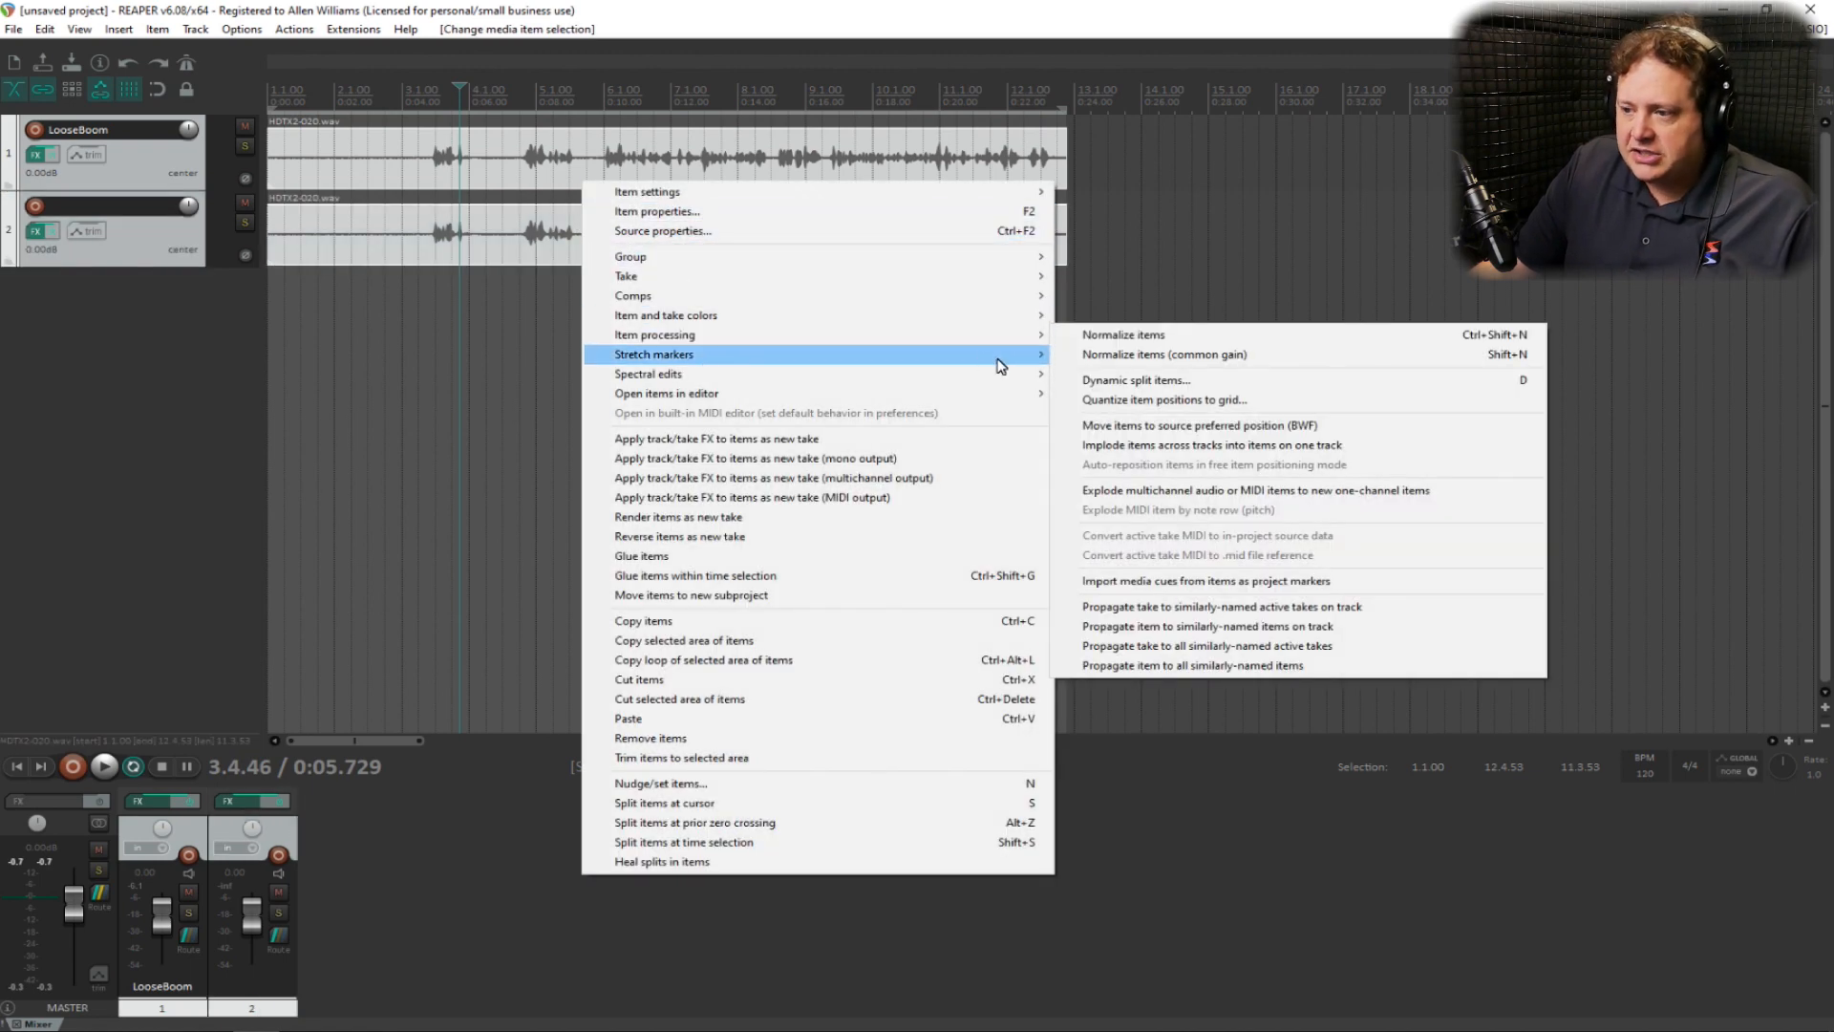
{"action": "mouse_move", "coordinate": [626, 275]}
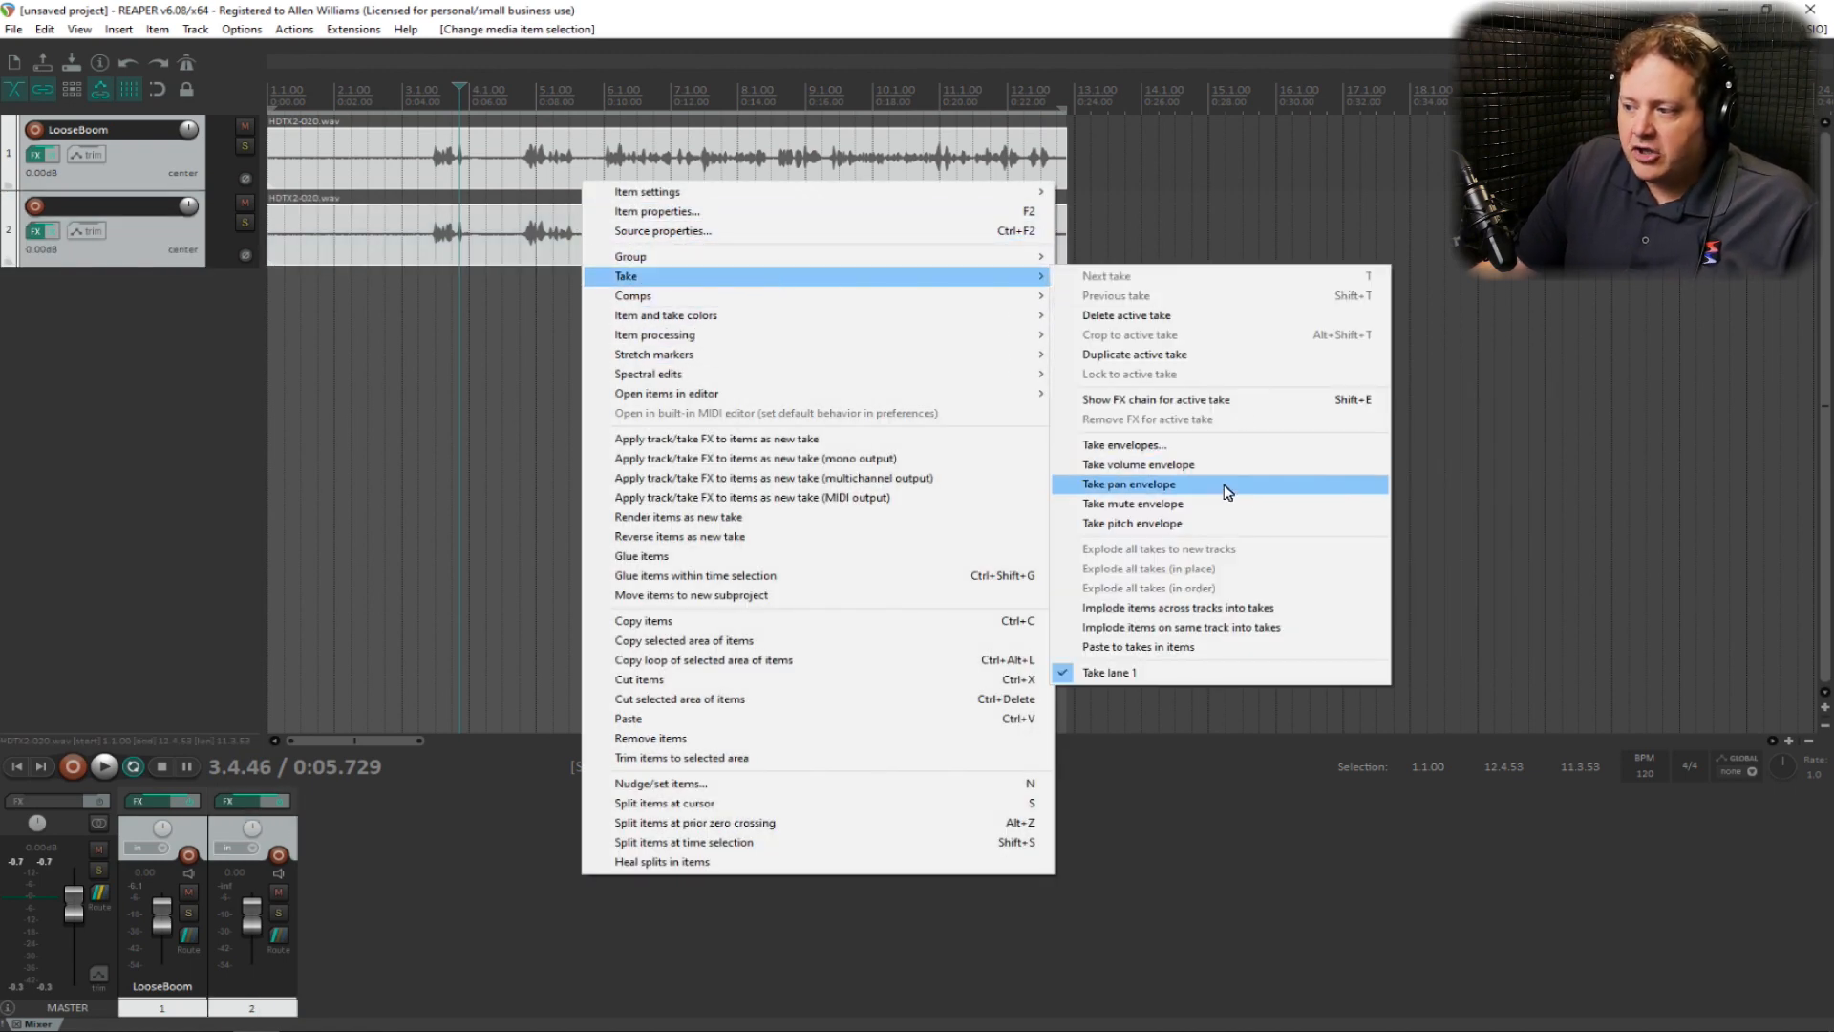
{"action": "left_click", "coordinate": [1126, 485]}
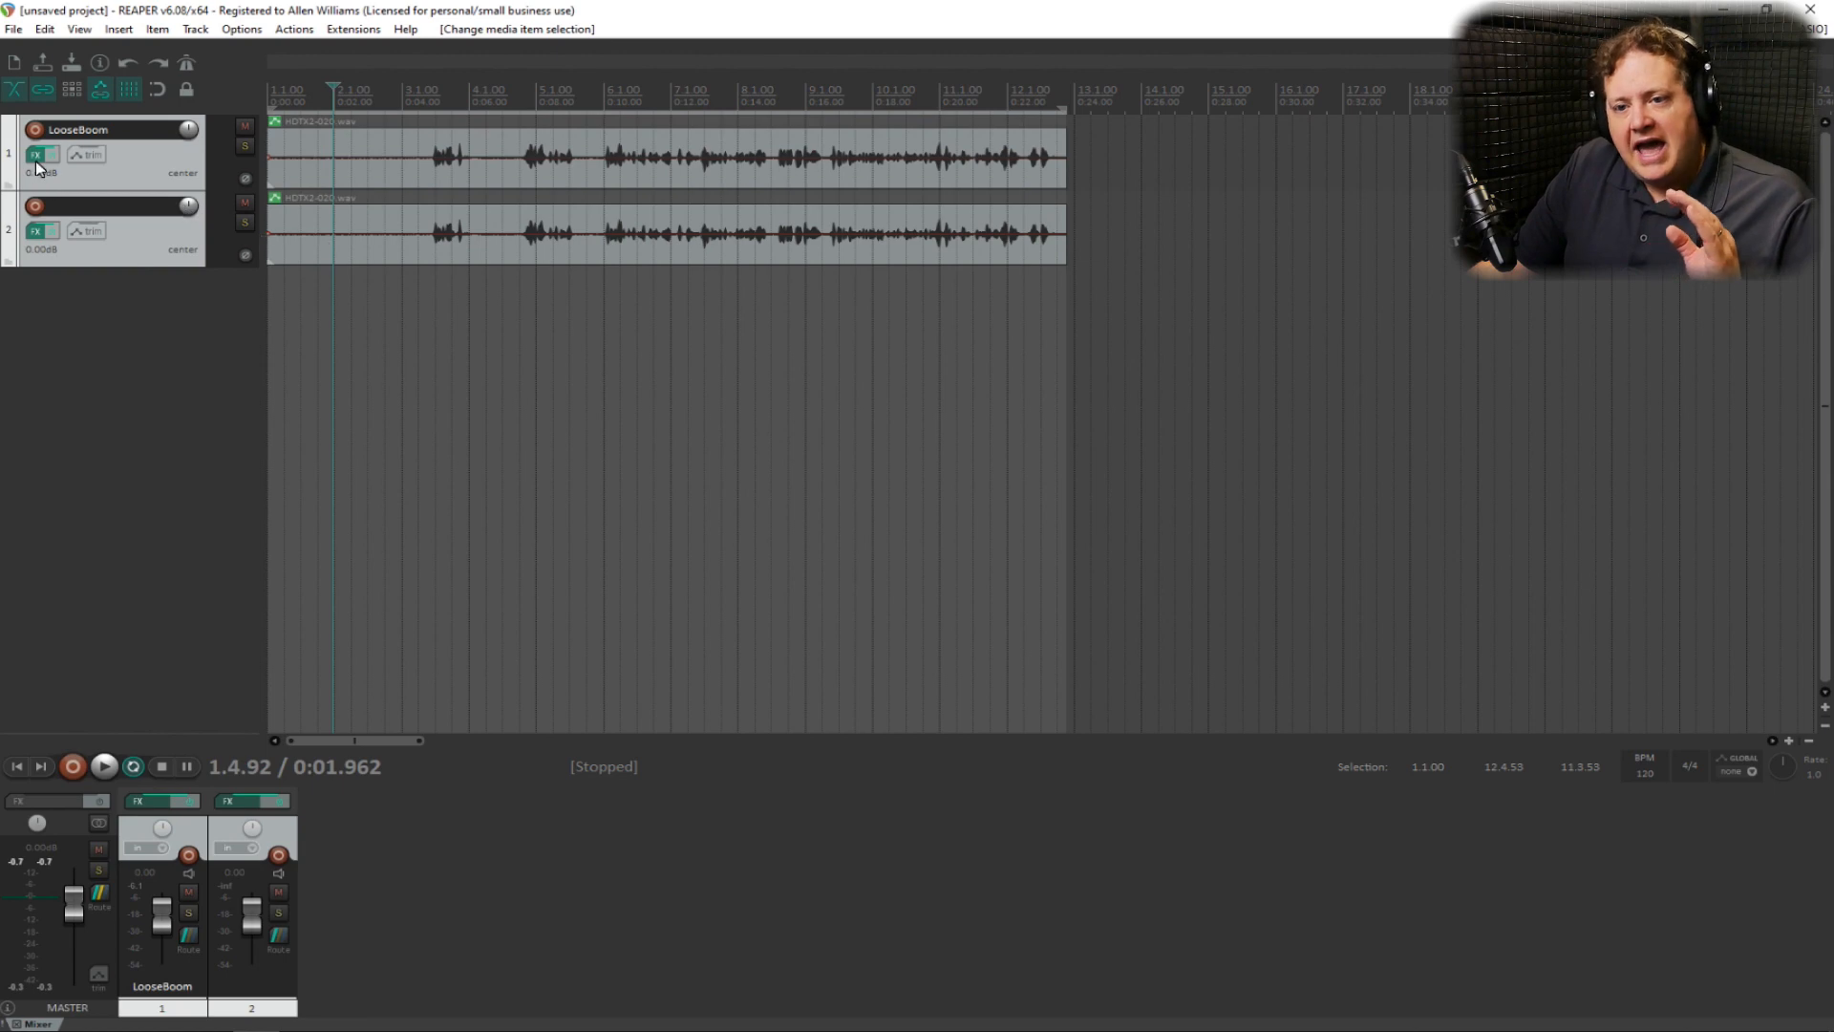
Inspect the FX chains of the original and second voice tracks, then solo both.
{"action": "left_click", "coordinate": [41, 155]}
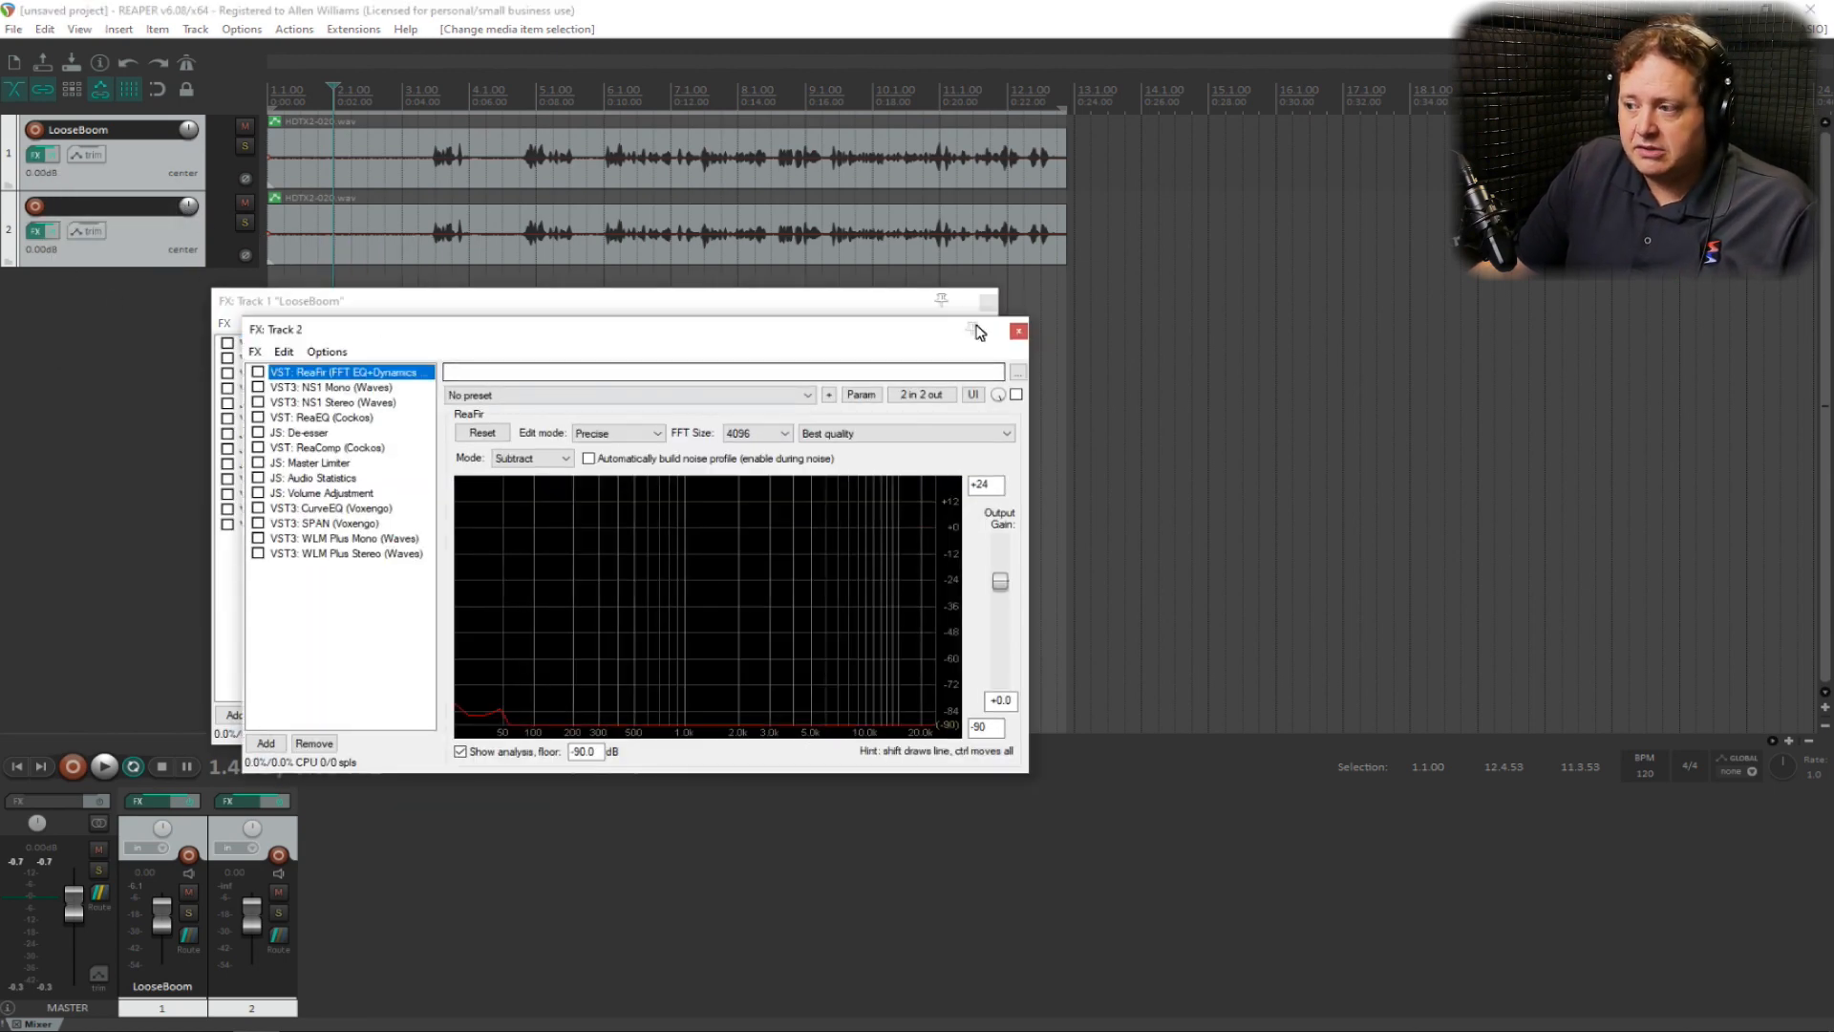
{"action": "left_click", "coordinate": [1016, 332]}
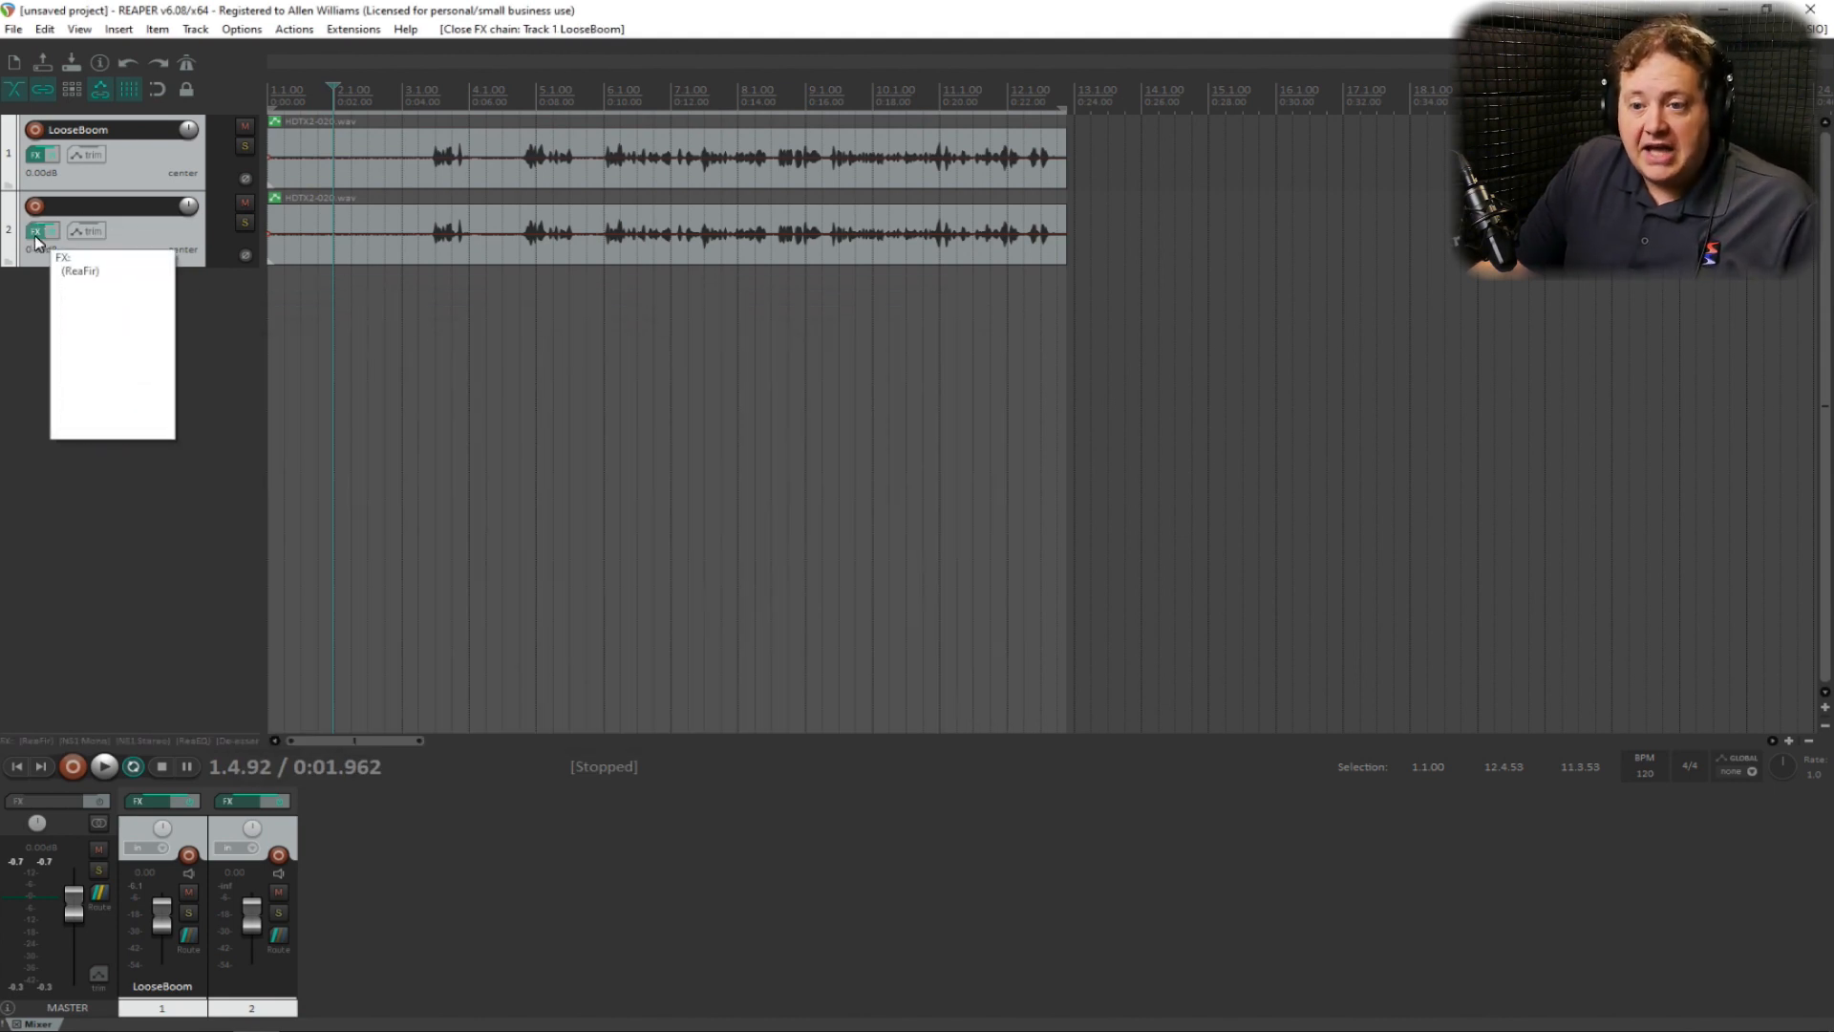
{"action": "left_click", "coordinate": [244, 223]}
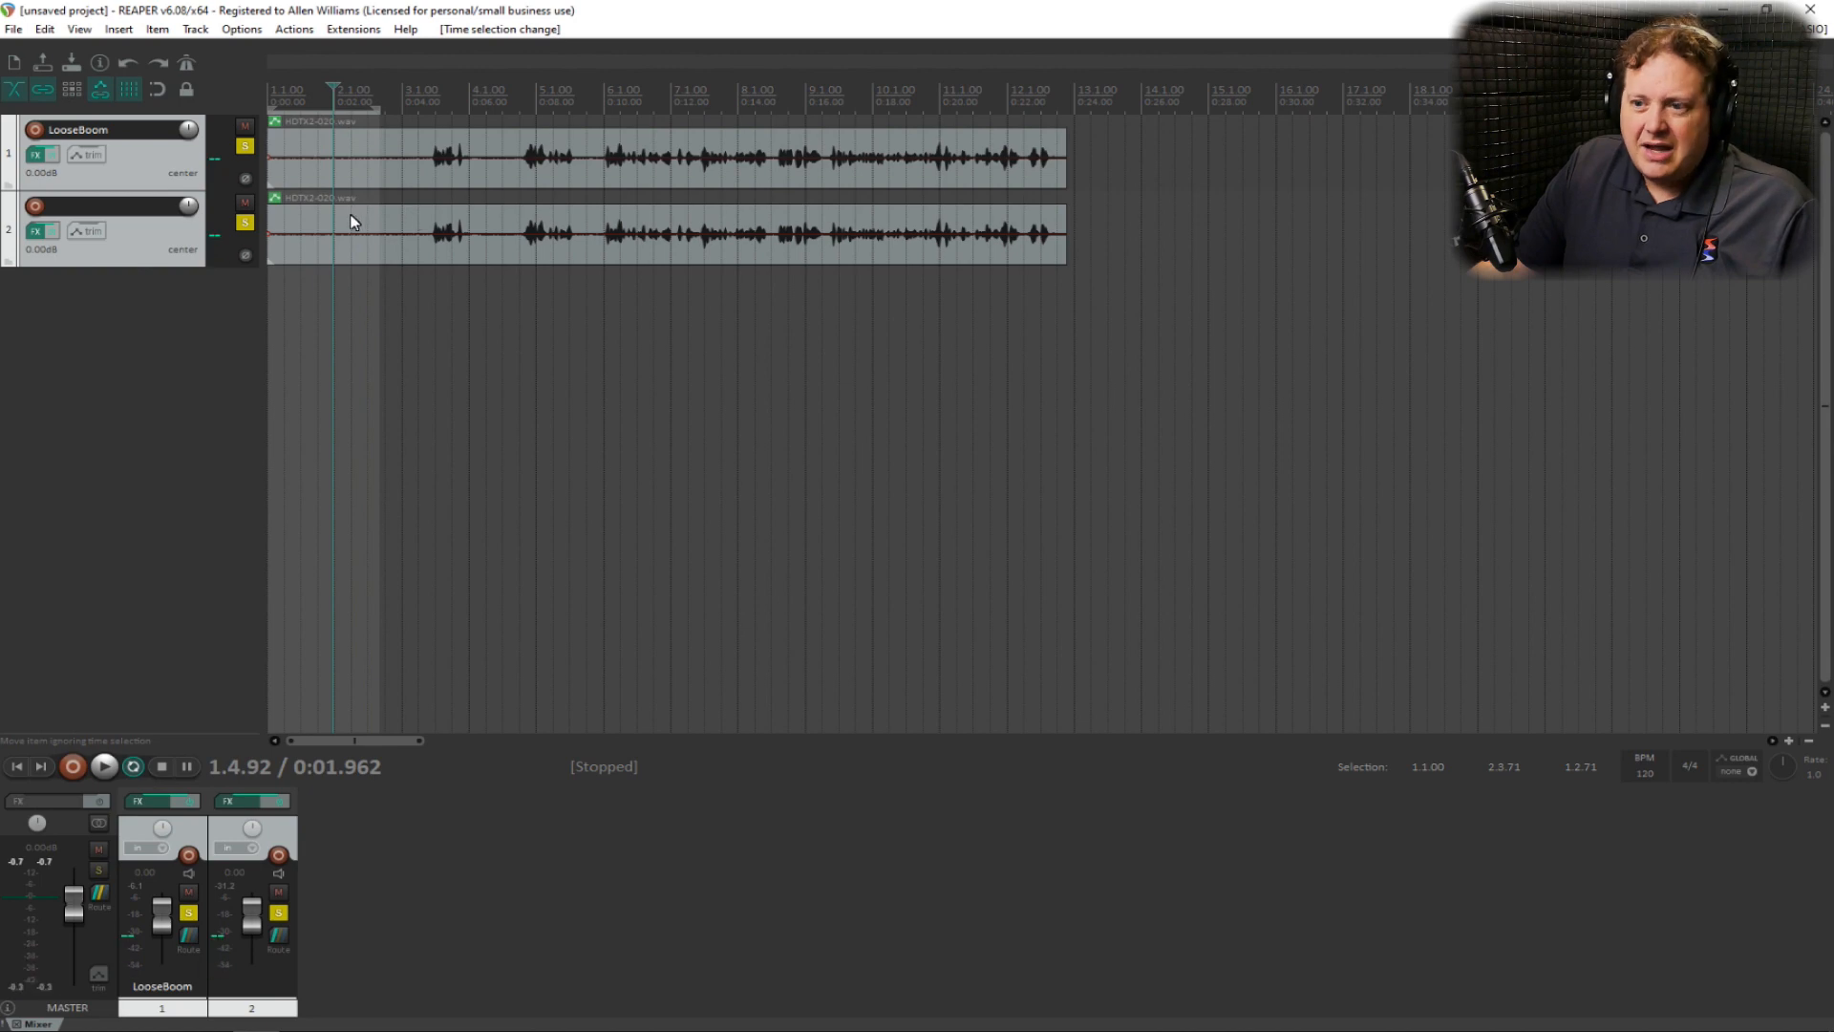
Unsolo track 1, leaving track 2 soloed, and open its FX chain with ReaFir.
{"action": "left_click", "coordinate": [328, 234]}
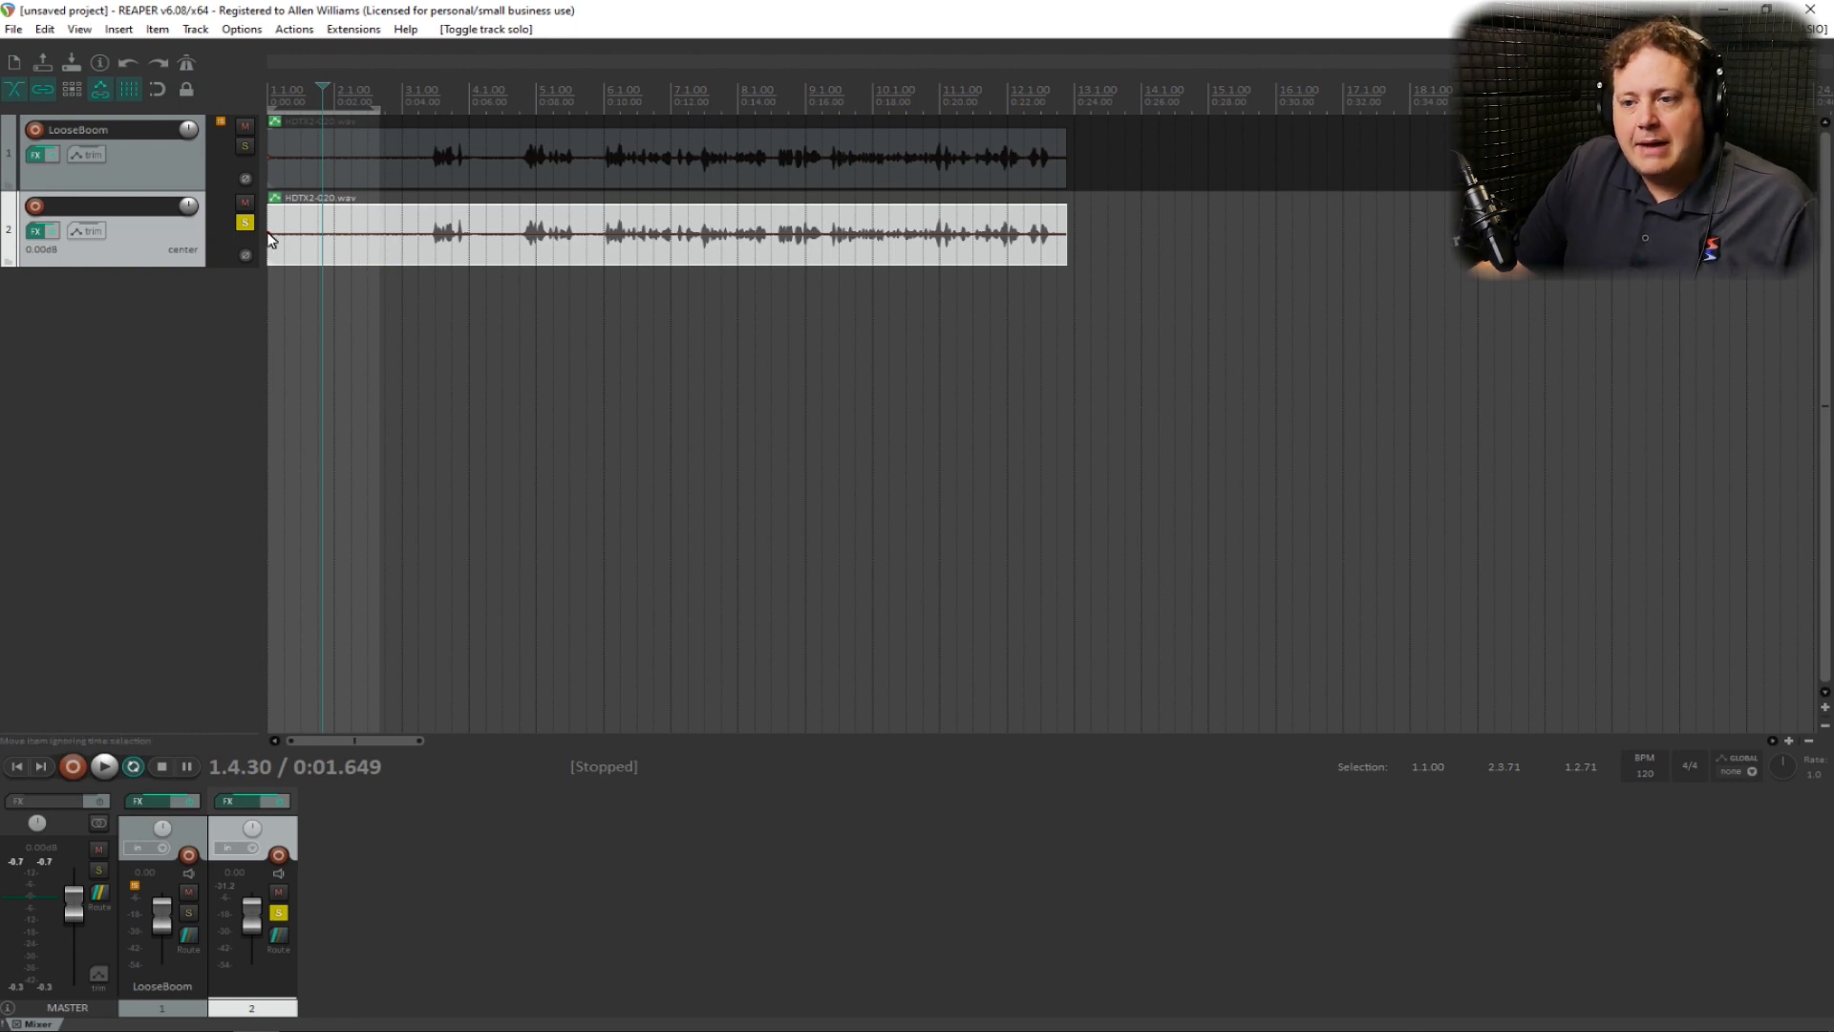
{"action": "left_click", "coordinate": [104, 766]}
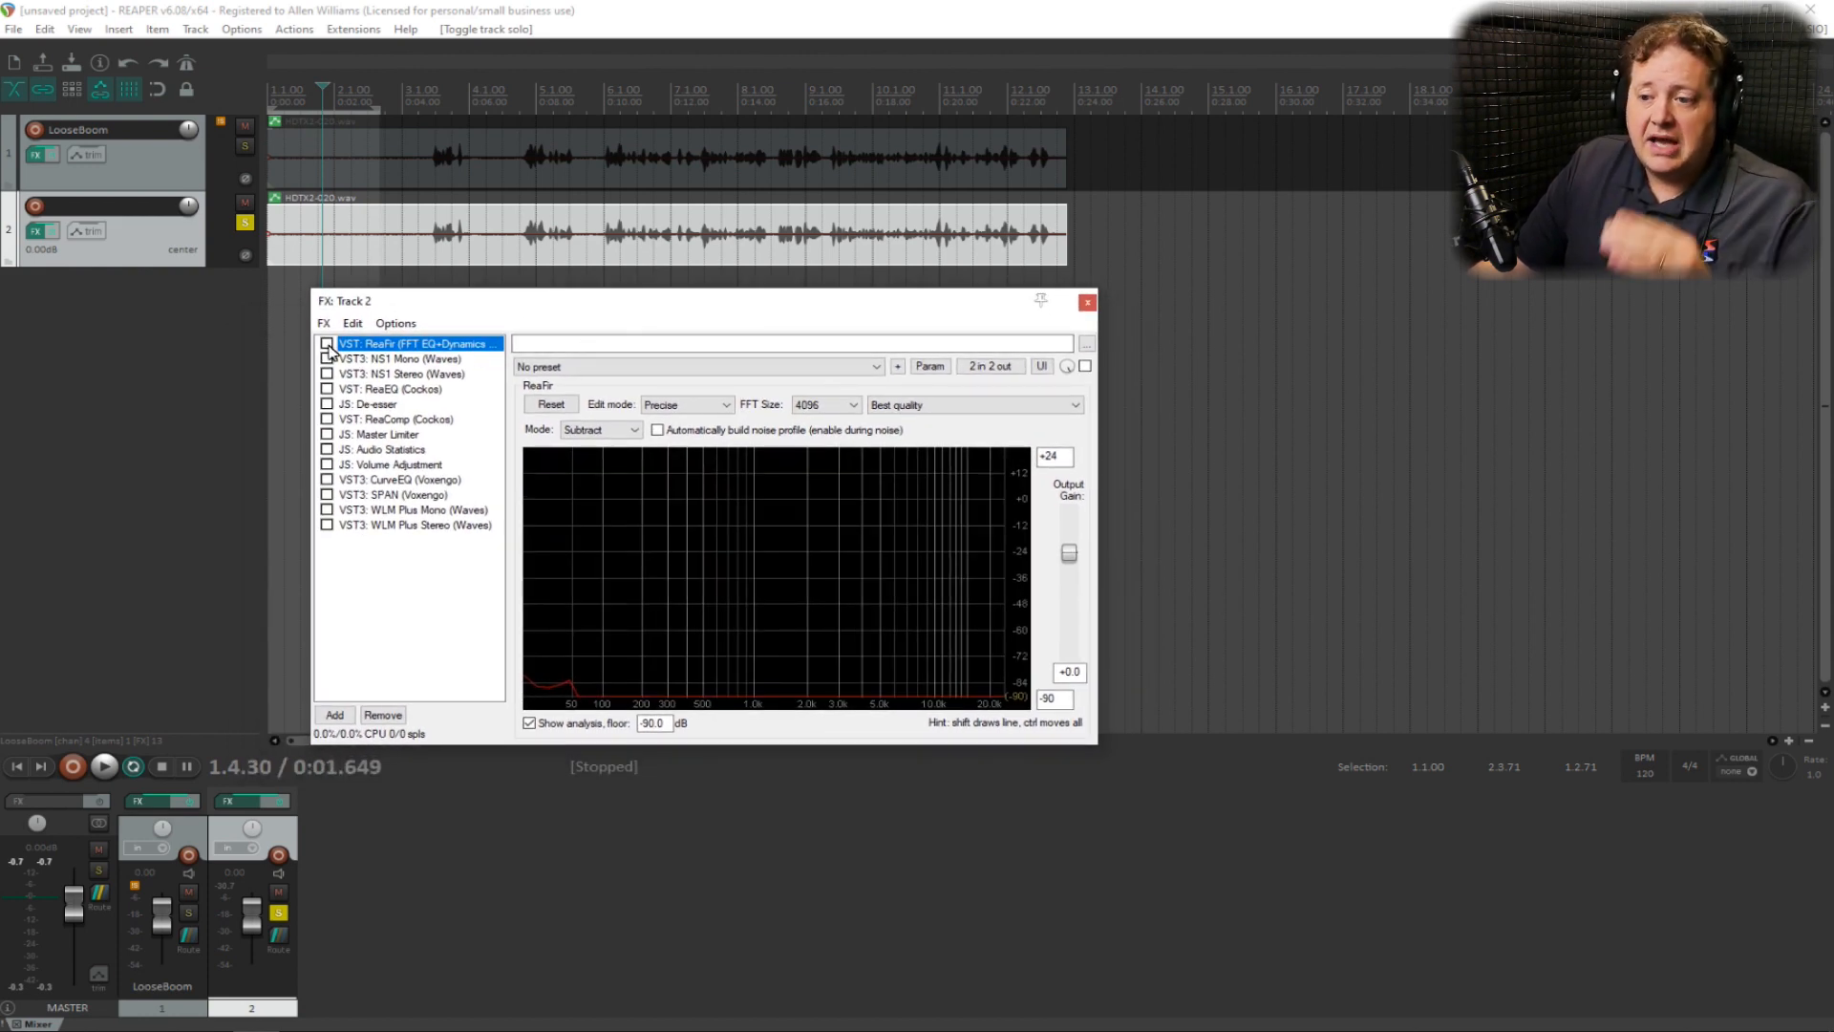
Enable ReaFir on track 2 and set its Mode to Subtract.
{"action": "left_click", "coordinate": [327, 343]}
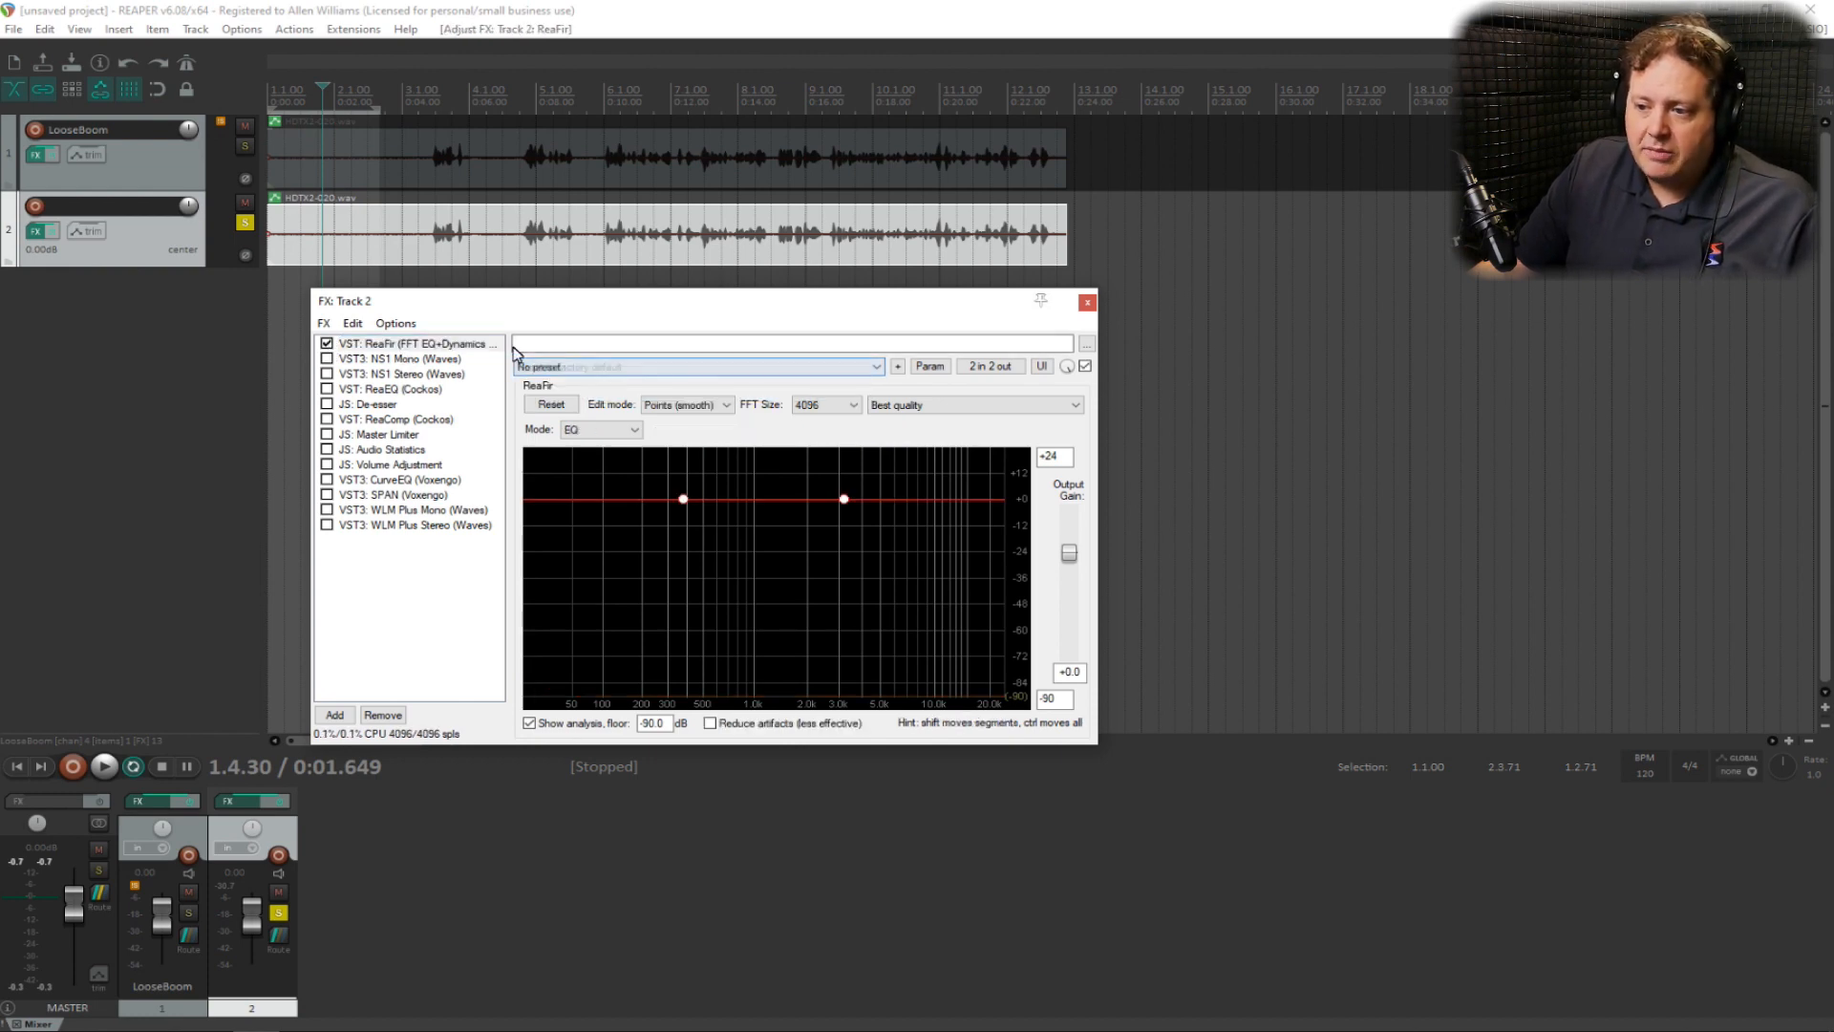
{"action": "left_click", "coordinate": [599, 429]}
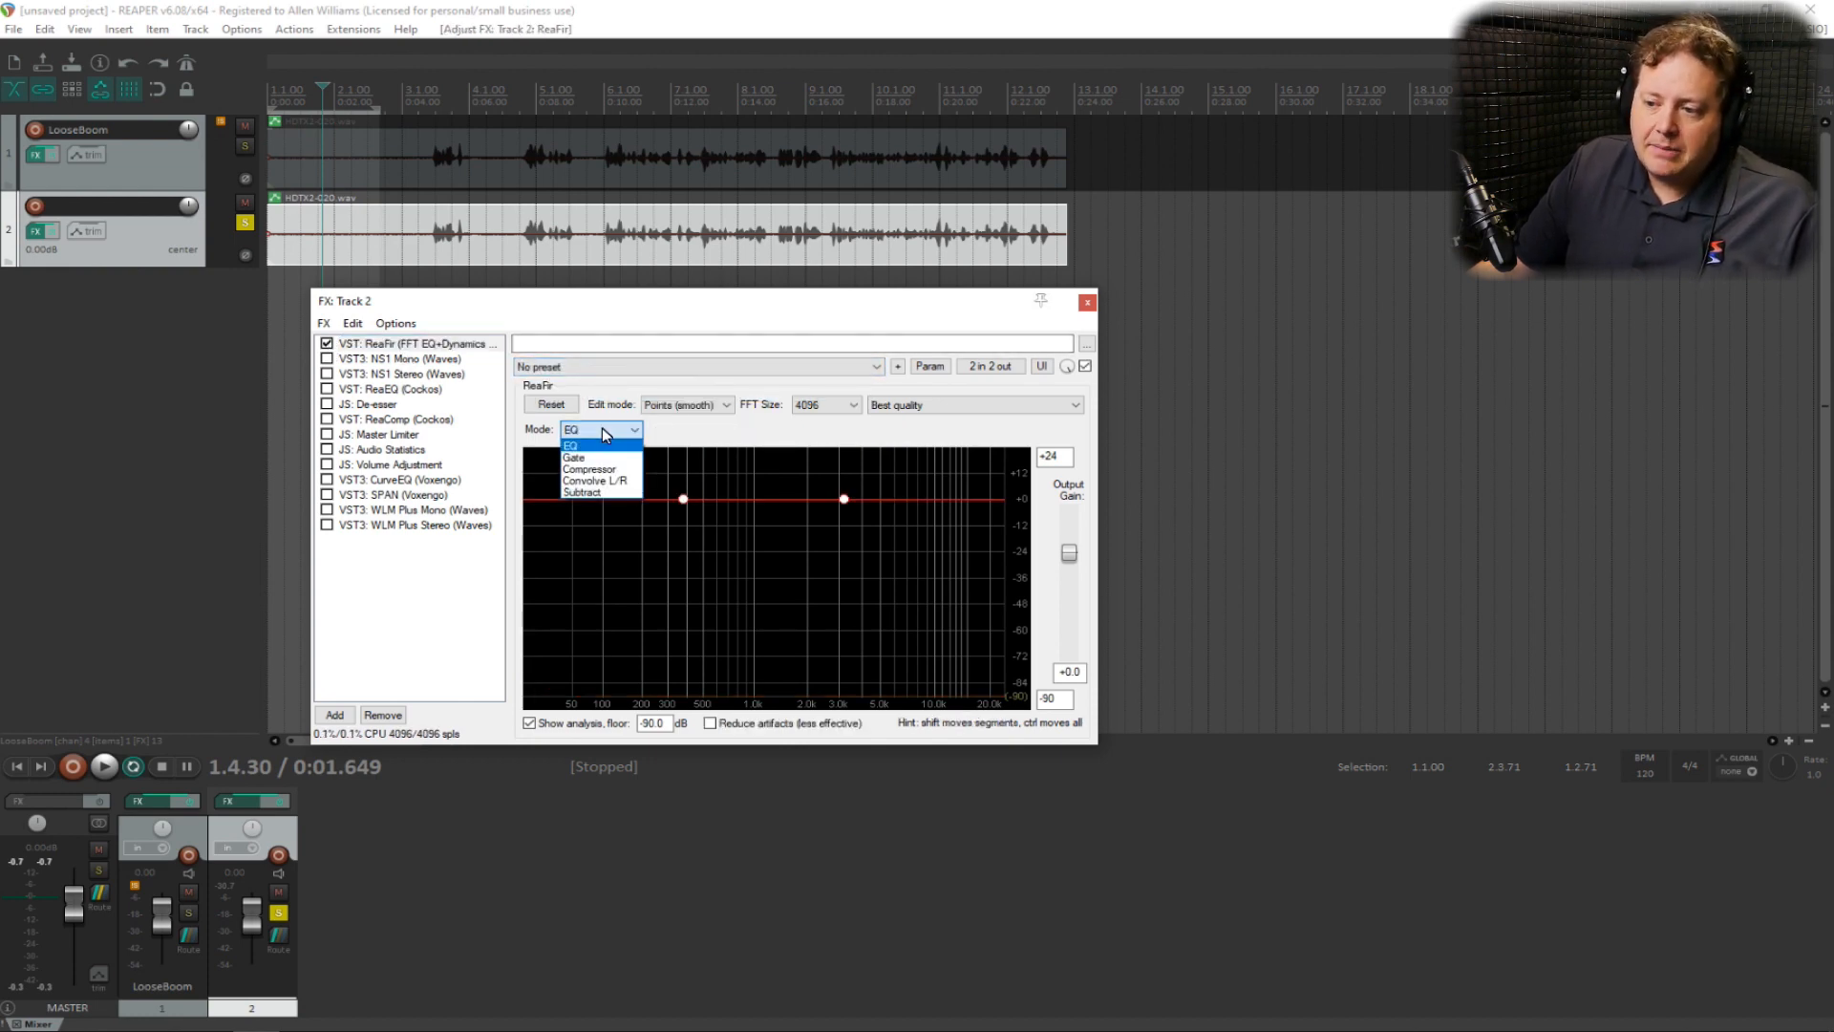
{"action": "left_click", "coordinate": [582, 491]}
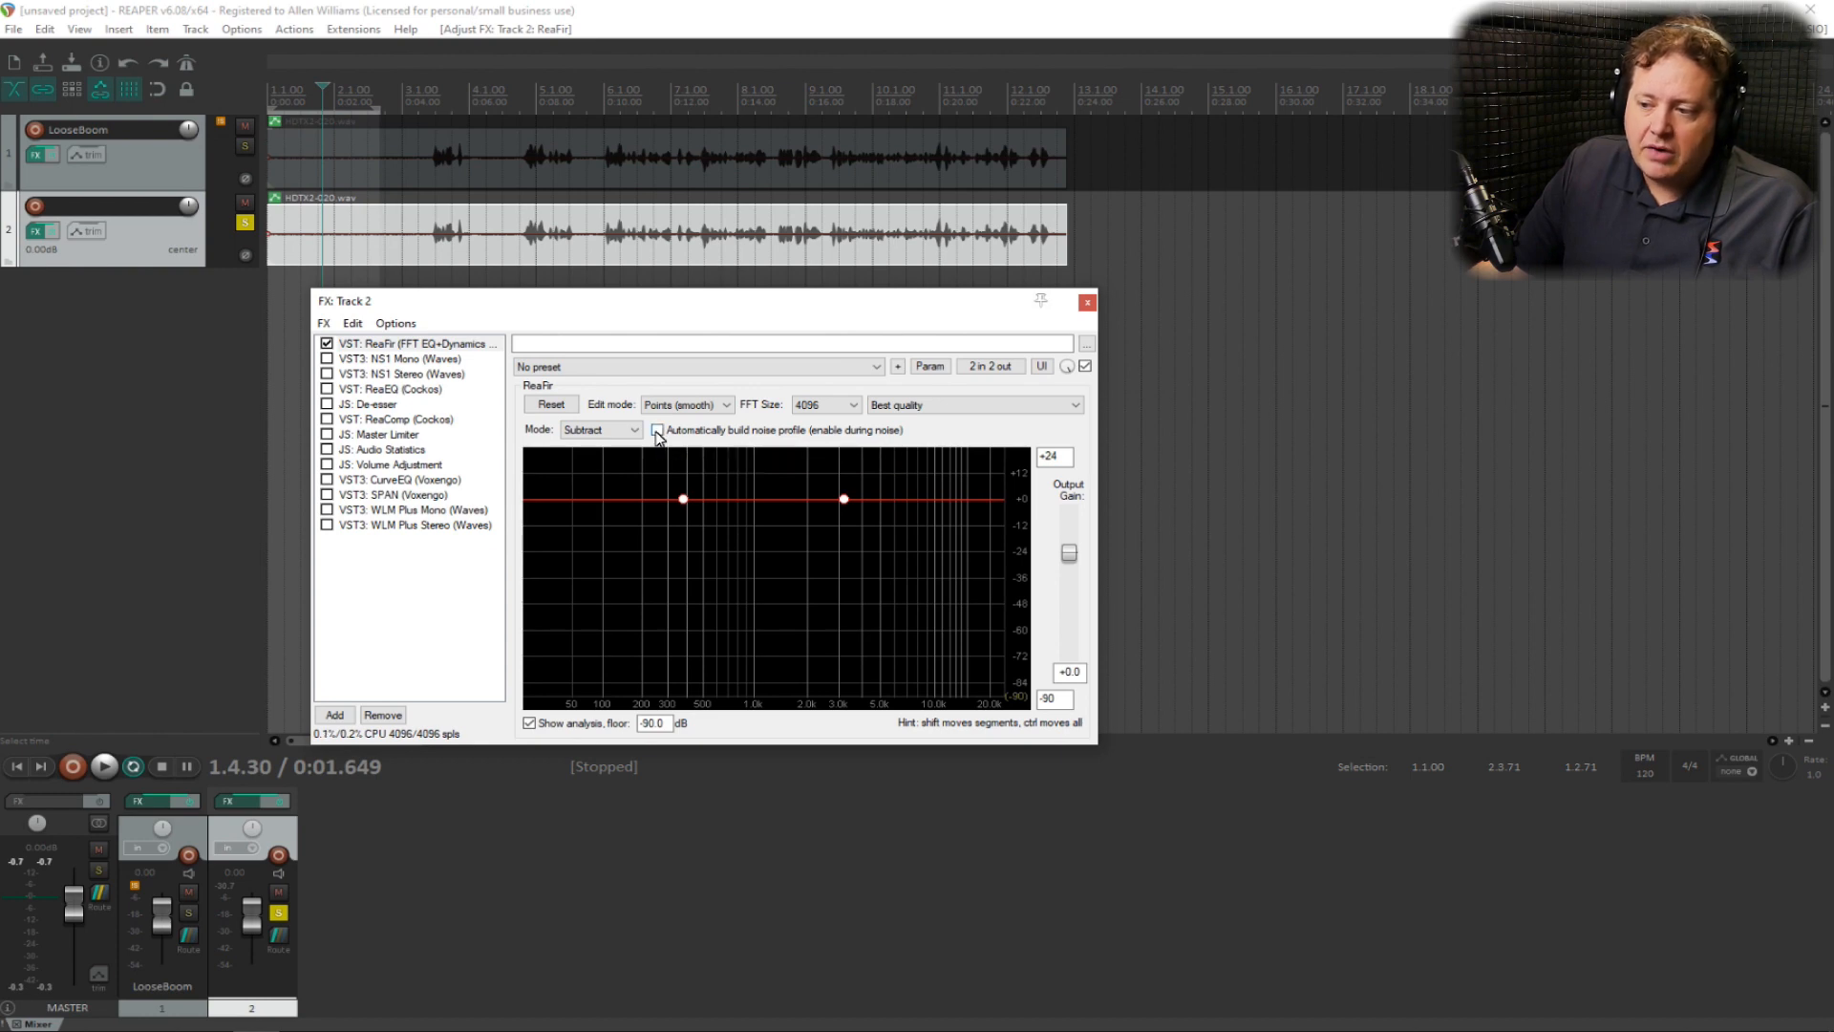
Capture a noise profile in ReaFir during playback, then stop capturing and close the FX window.
{"action": "left_click", "coordinate": [103, 766]}
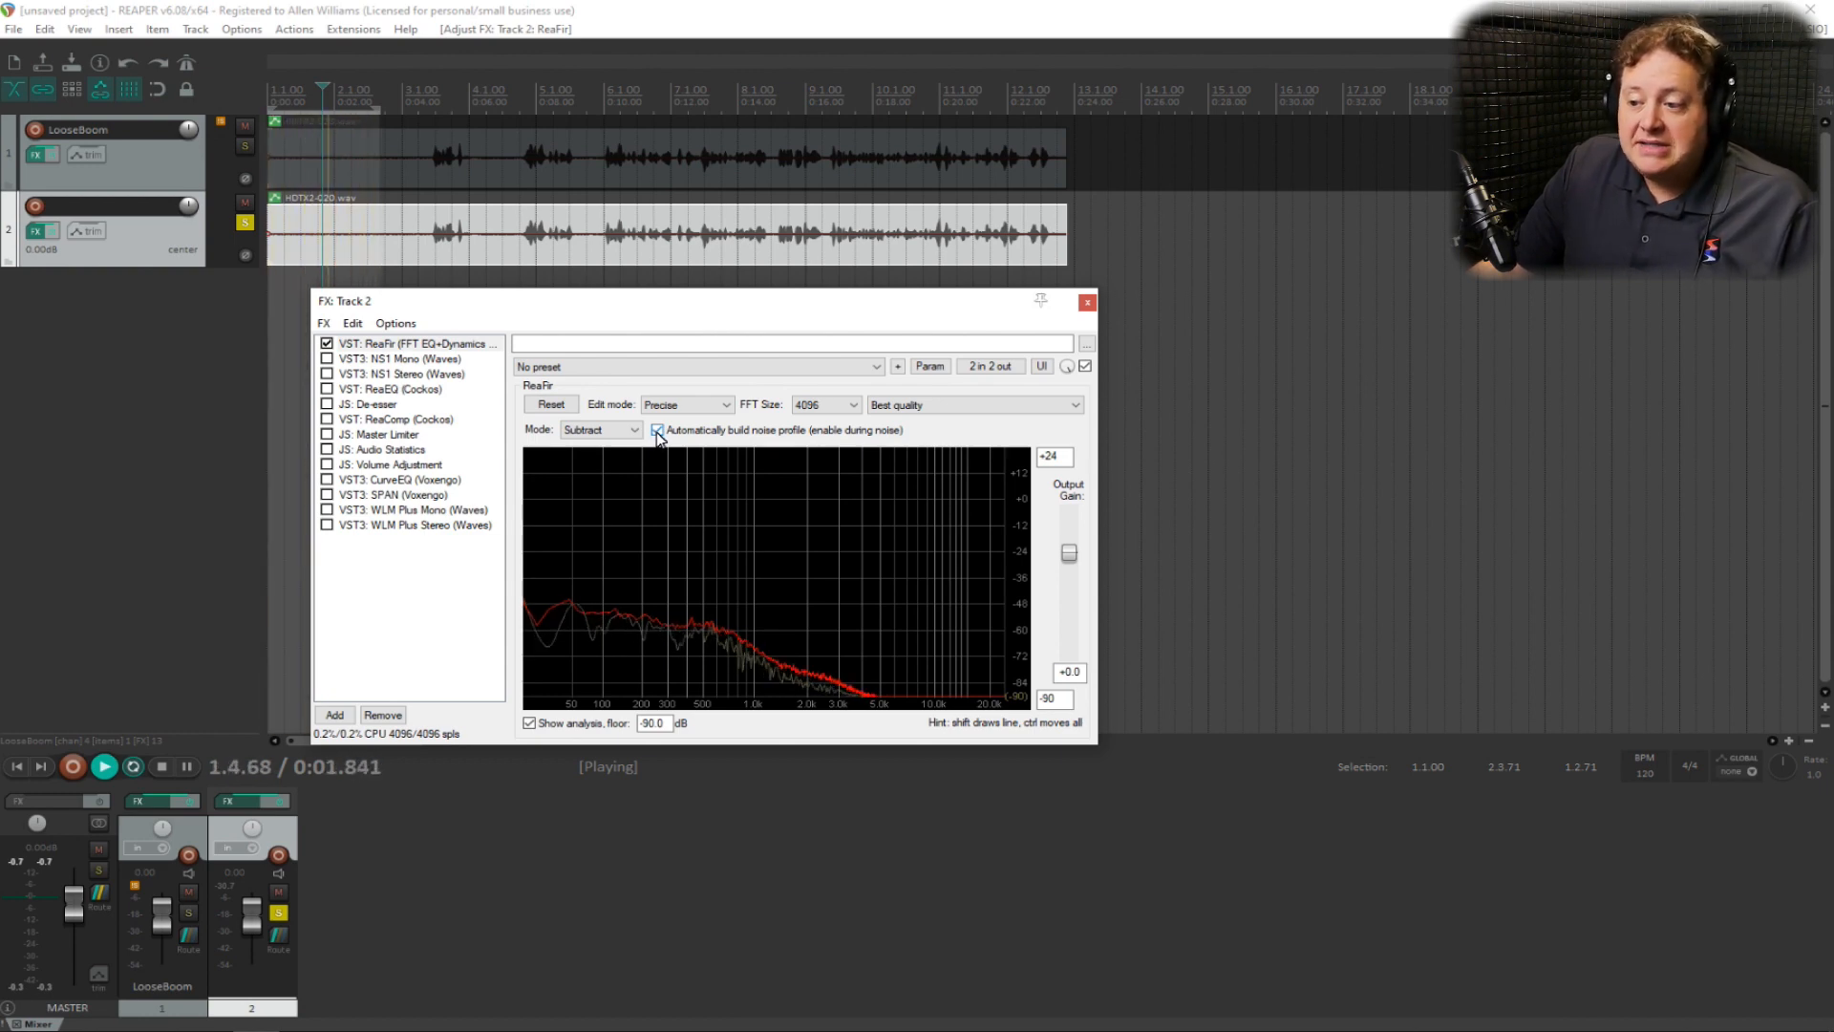
{"action": "left_click", "coordinate": [656, 429]}
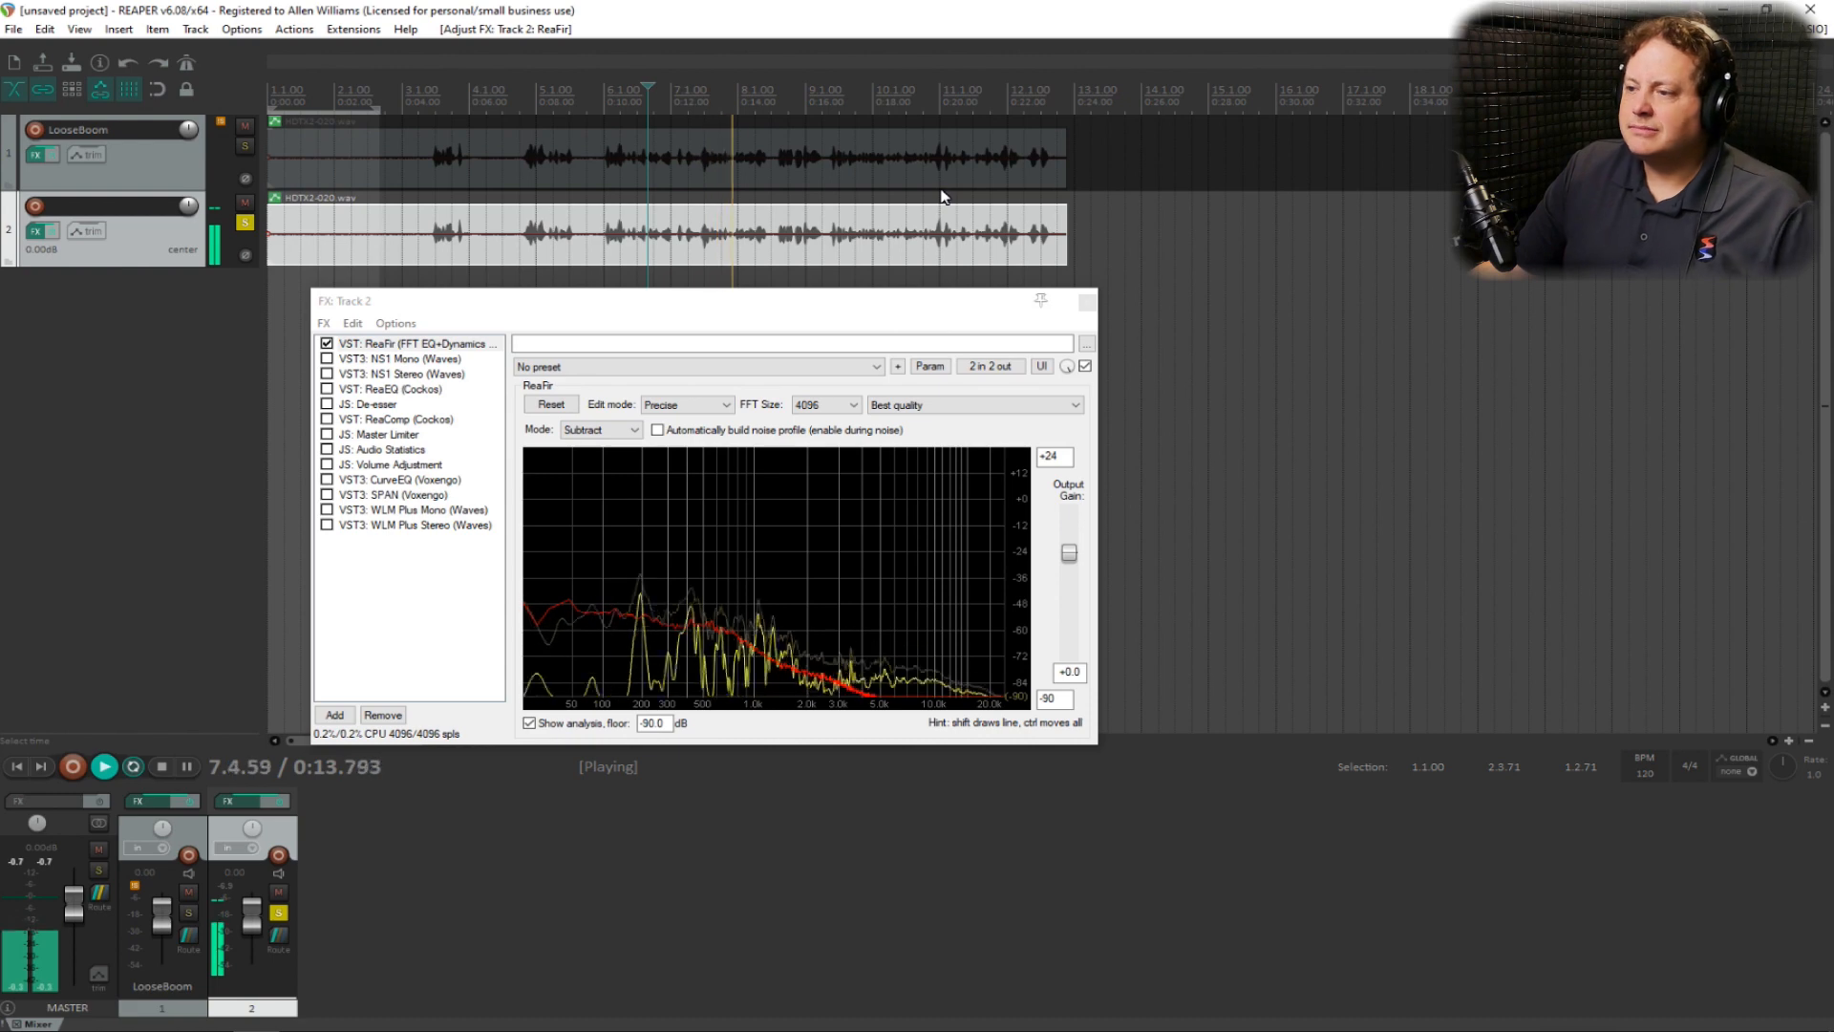
{"action": "left_click", "coordinate": [102, 766]}
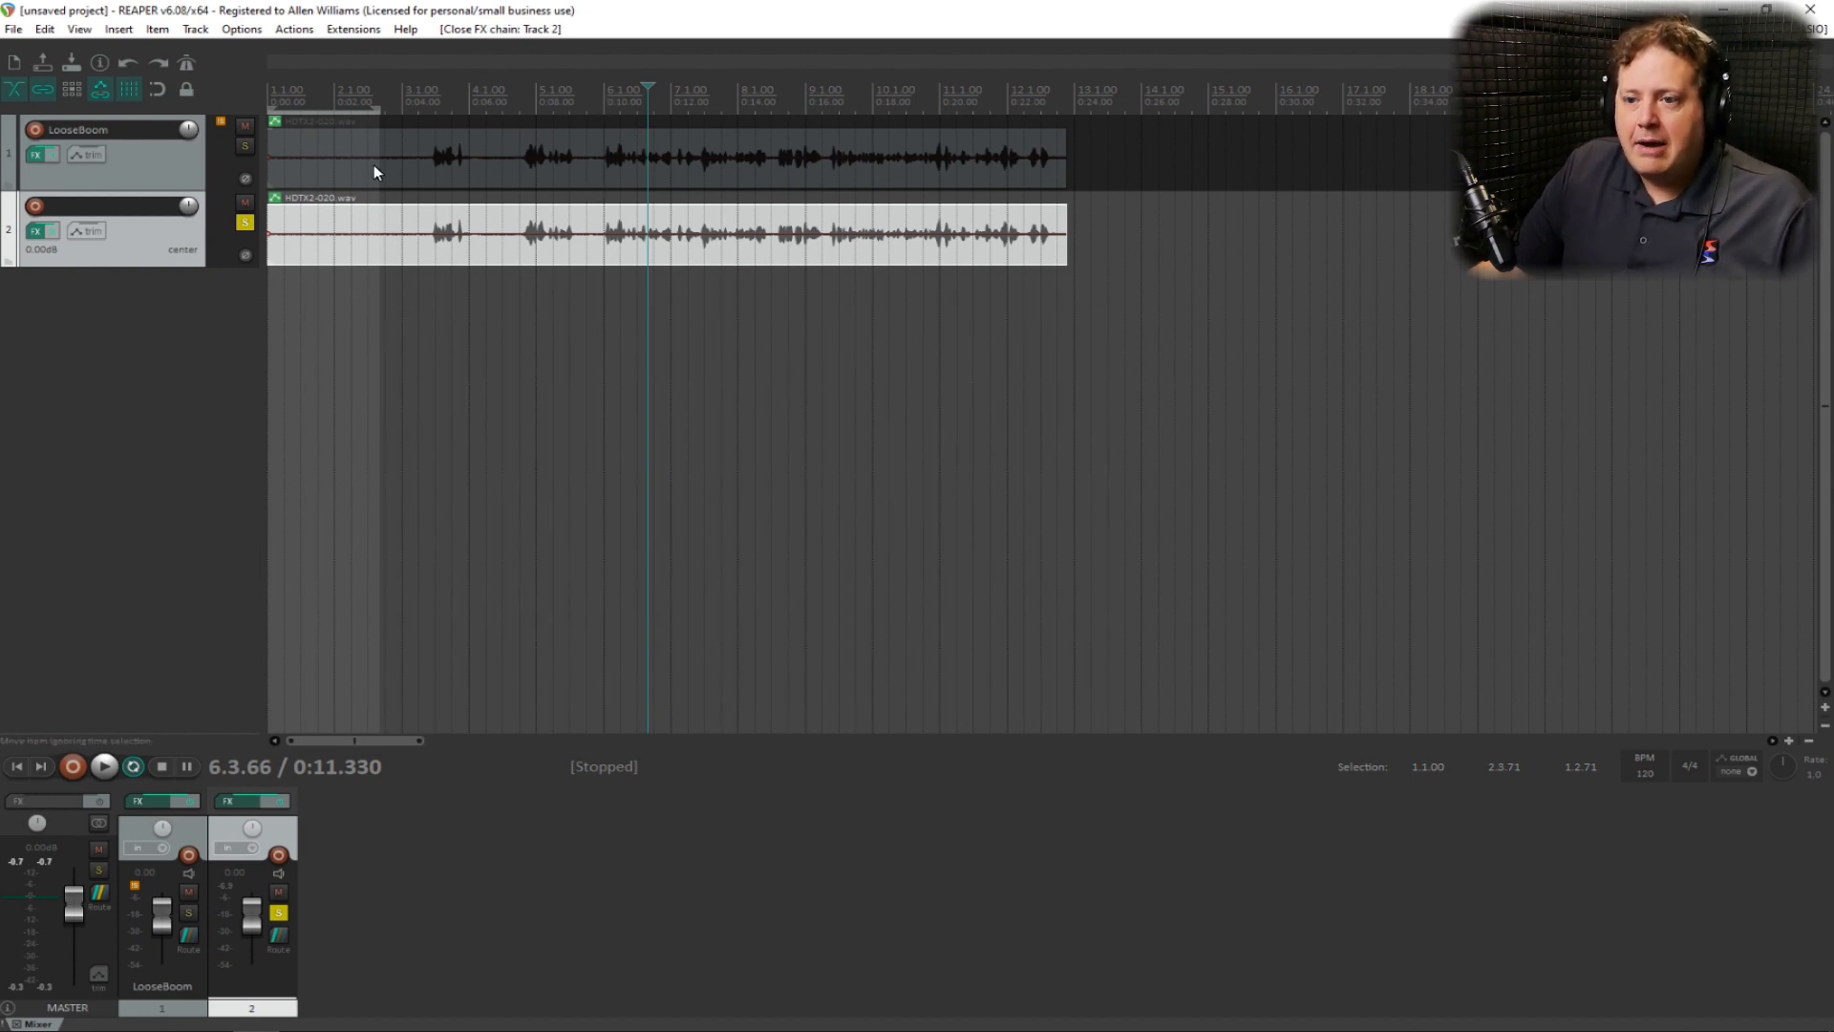
Unsolo the noise-reduced track 2 so both voice tracks play together.
{"action": "left_click", "coordinate": [245, 225]}
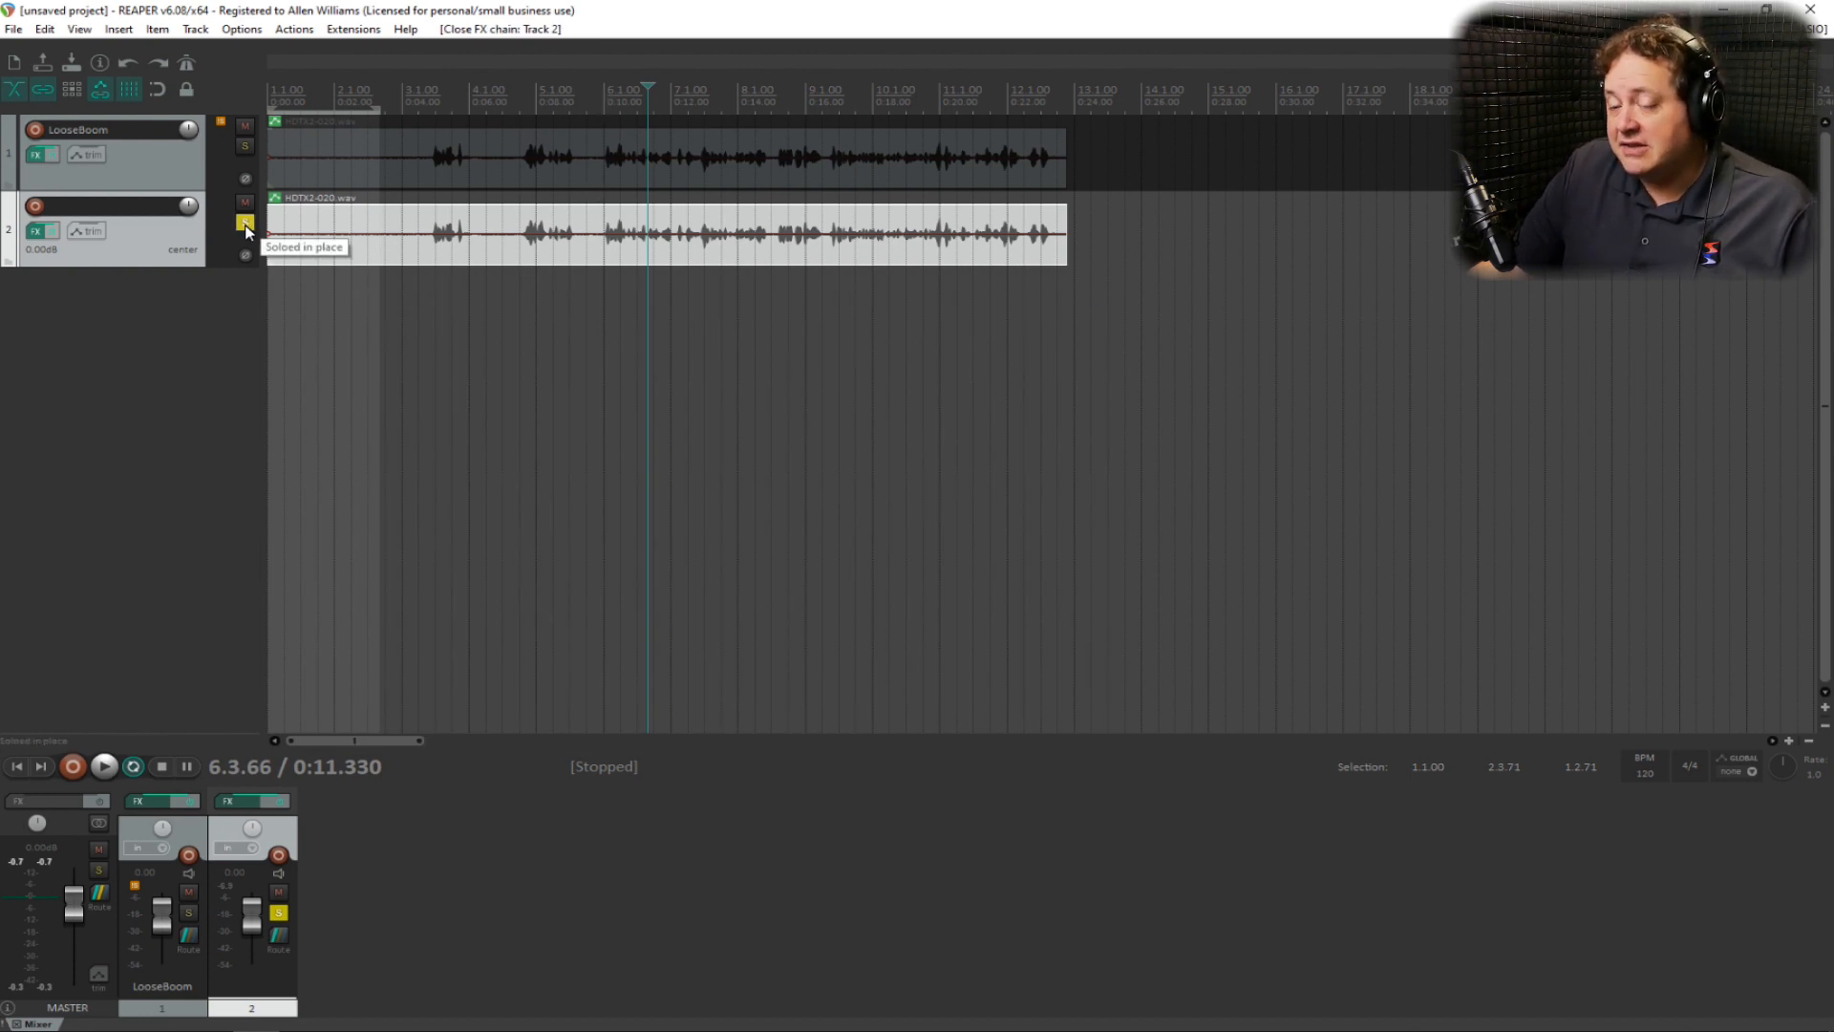
{"action": "left_click", "coordinate": [245, 223]}
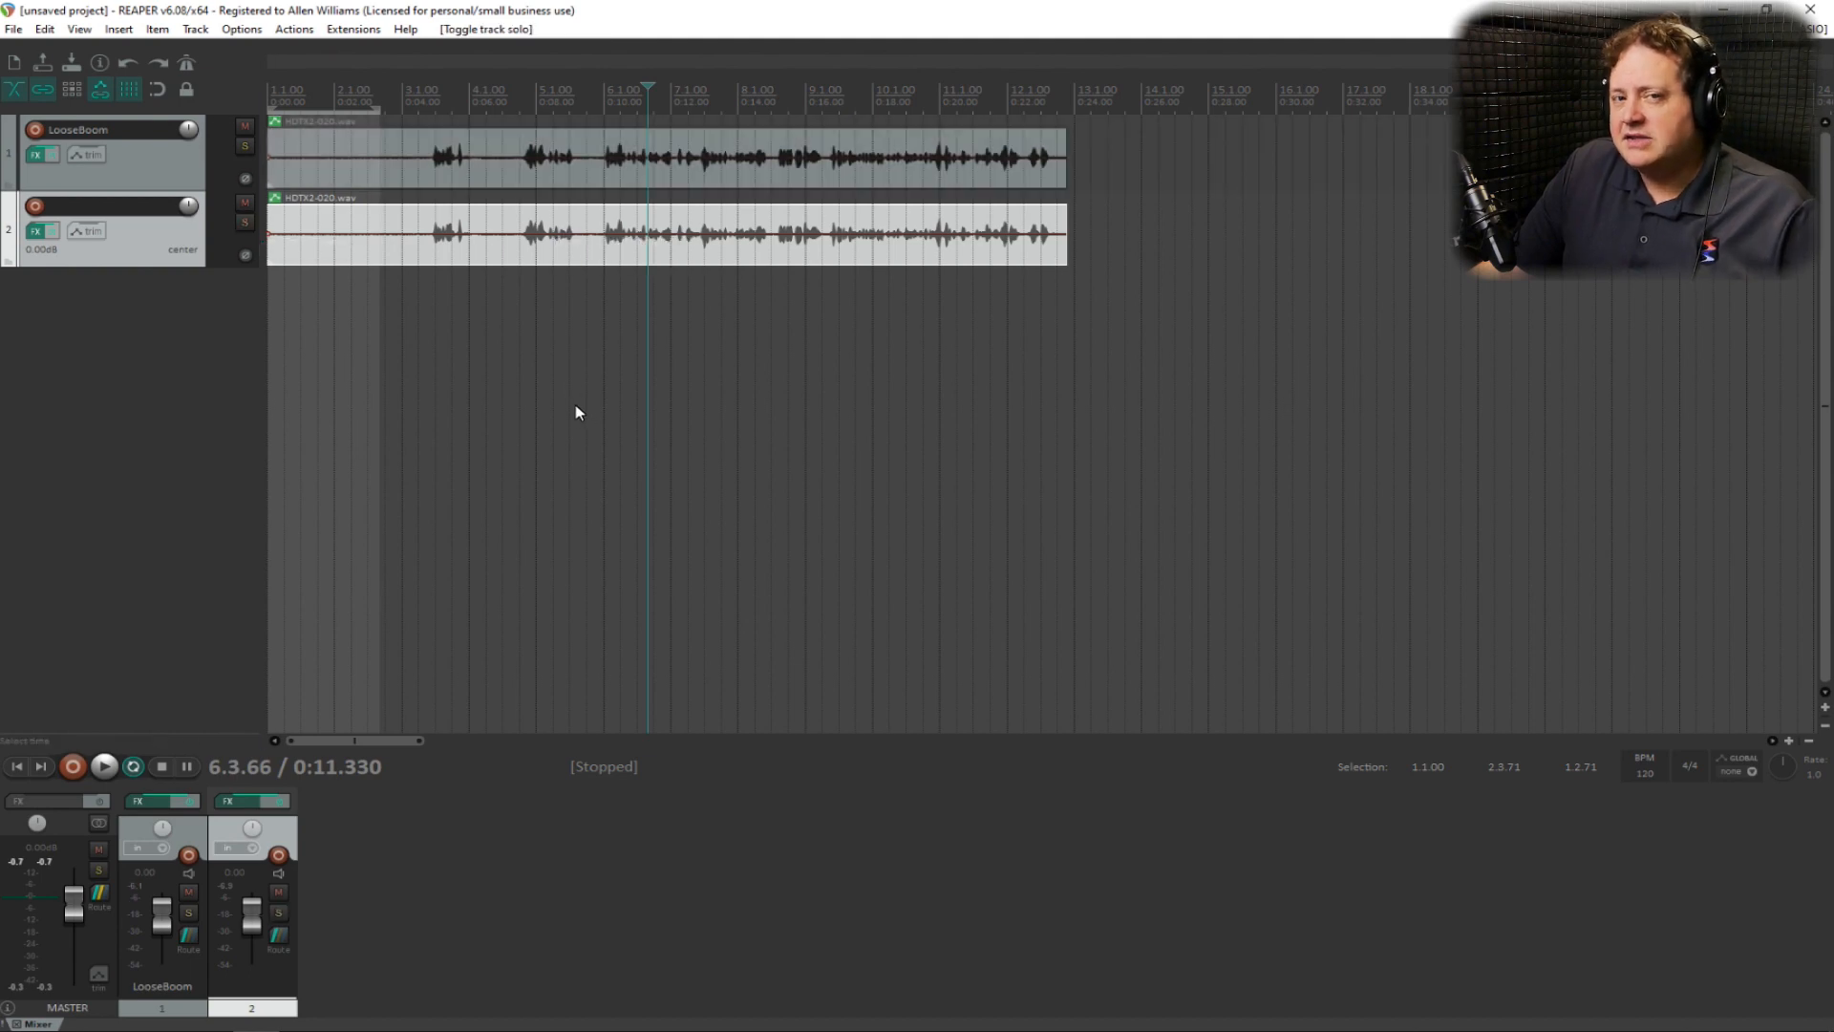
{"action": "left_click", "coordinate": [102, 767]}
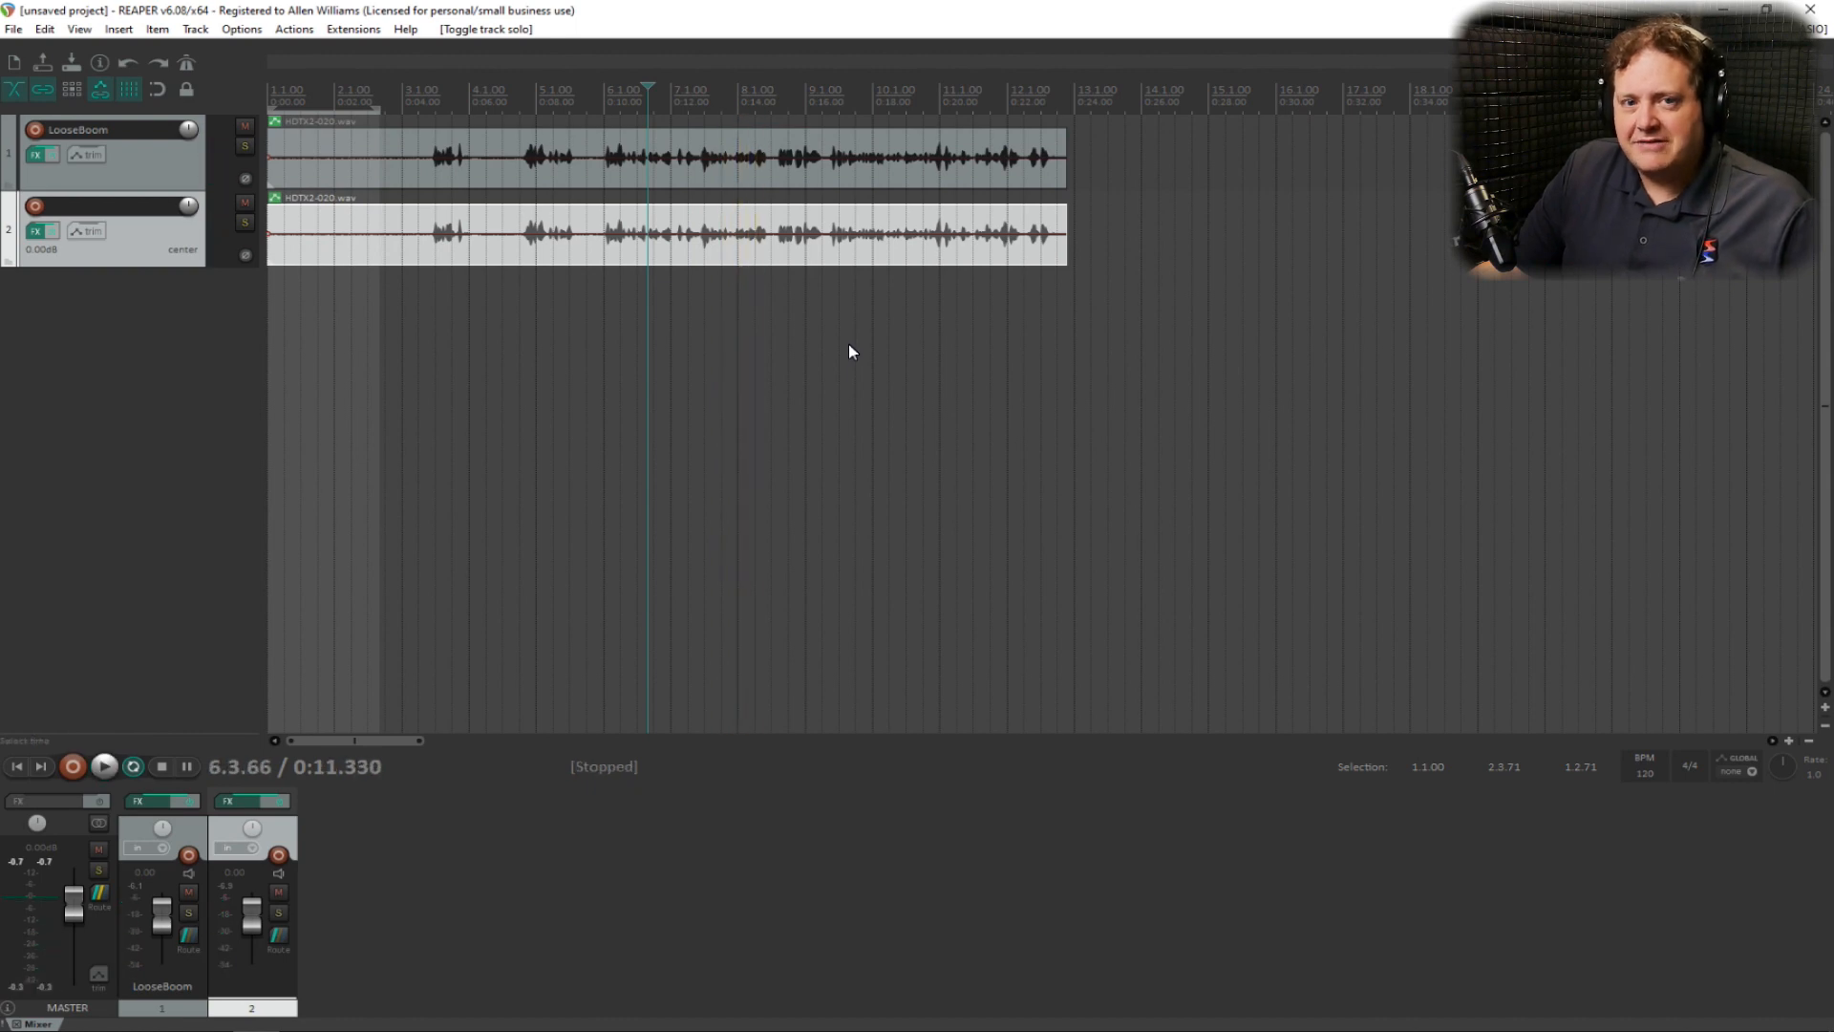
{"action": "mouse_move", "coordinate": [855, 356]}
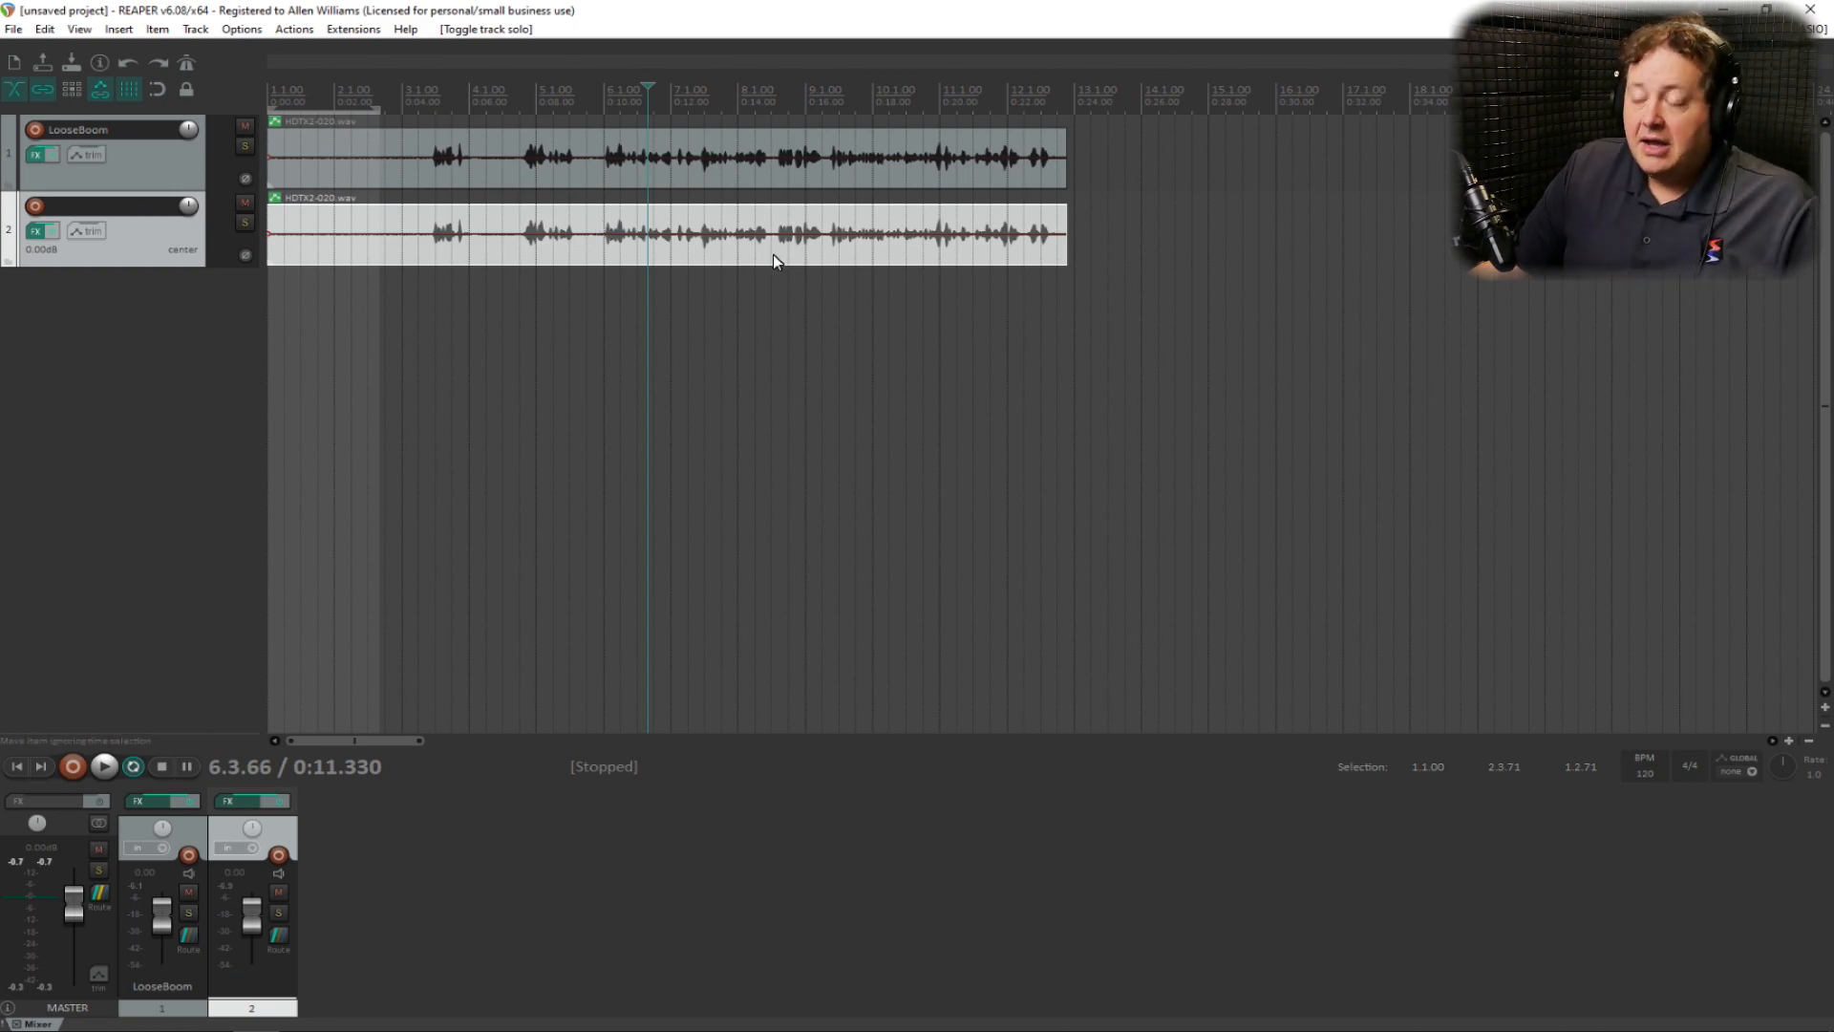
{"action": "mouse_move", "coordinate": [543, 280]}
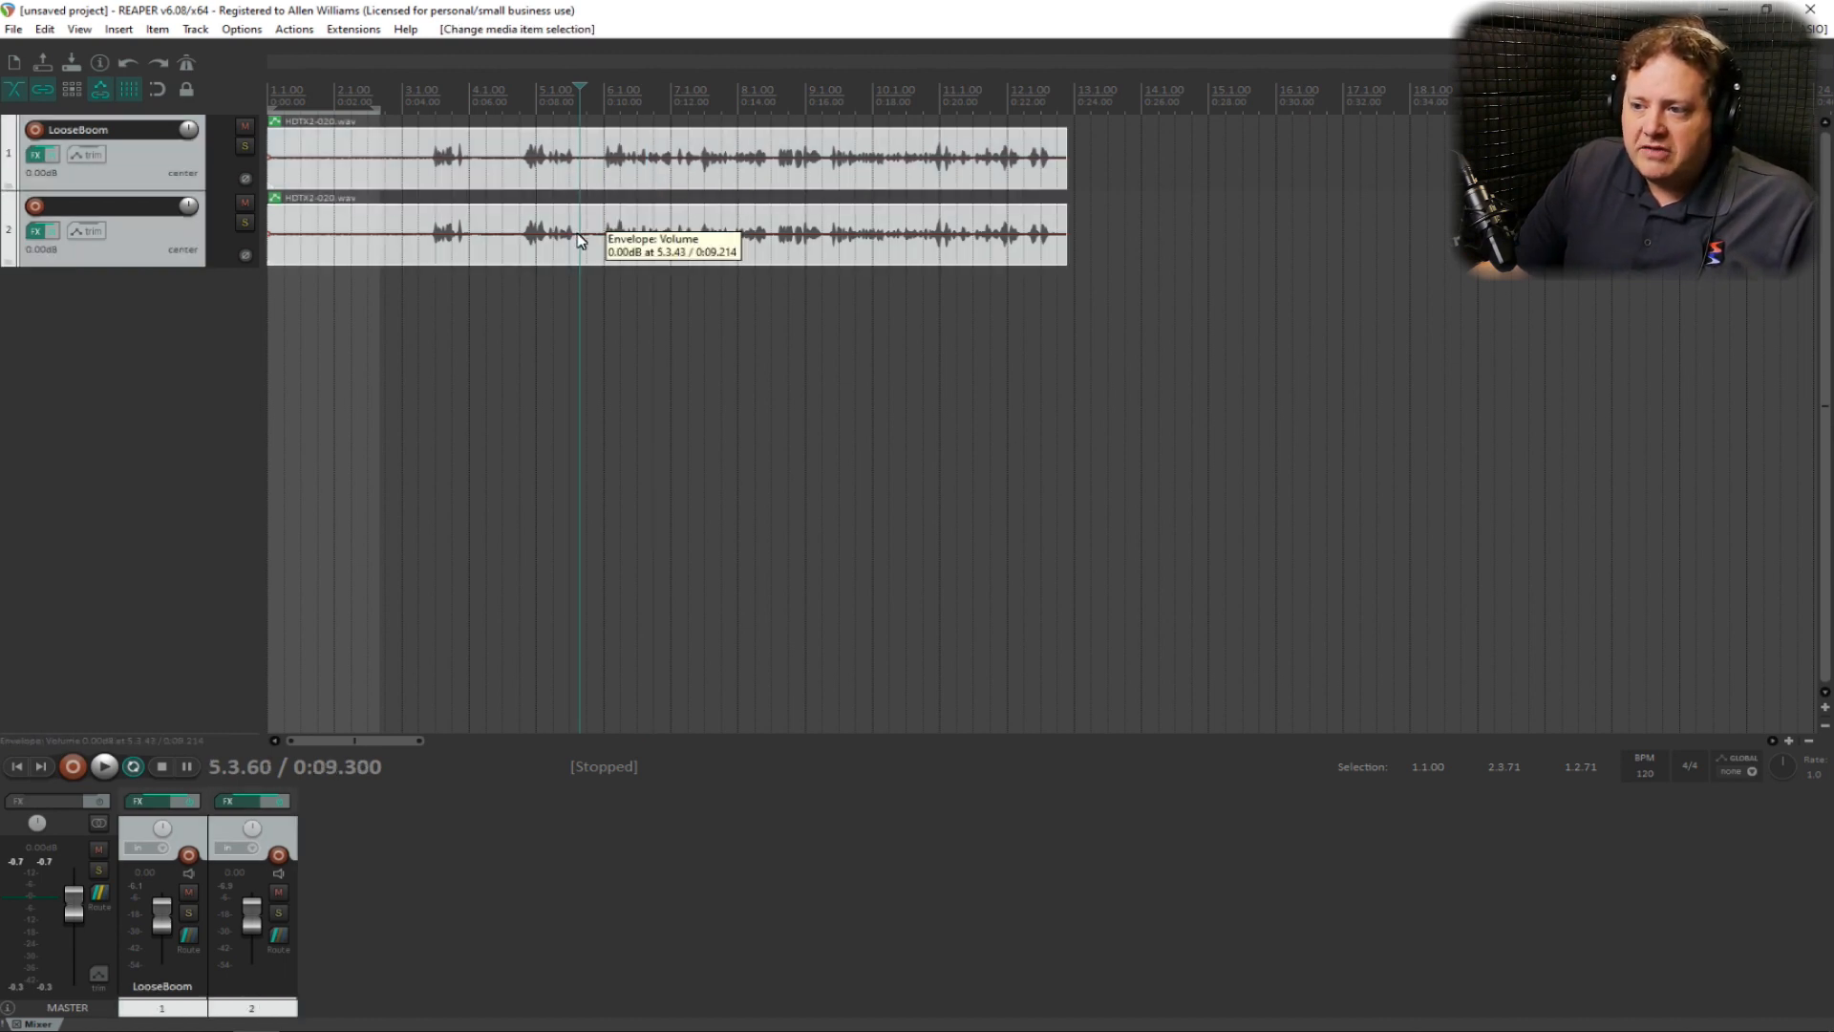
Drag down the volume handles on both voice items, lowering the original more.
{"action": "left_click_drag", "start_coordinate": [579, 242], "coordinate": [579, 249]}
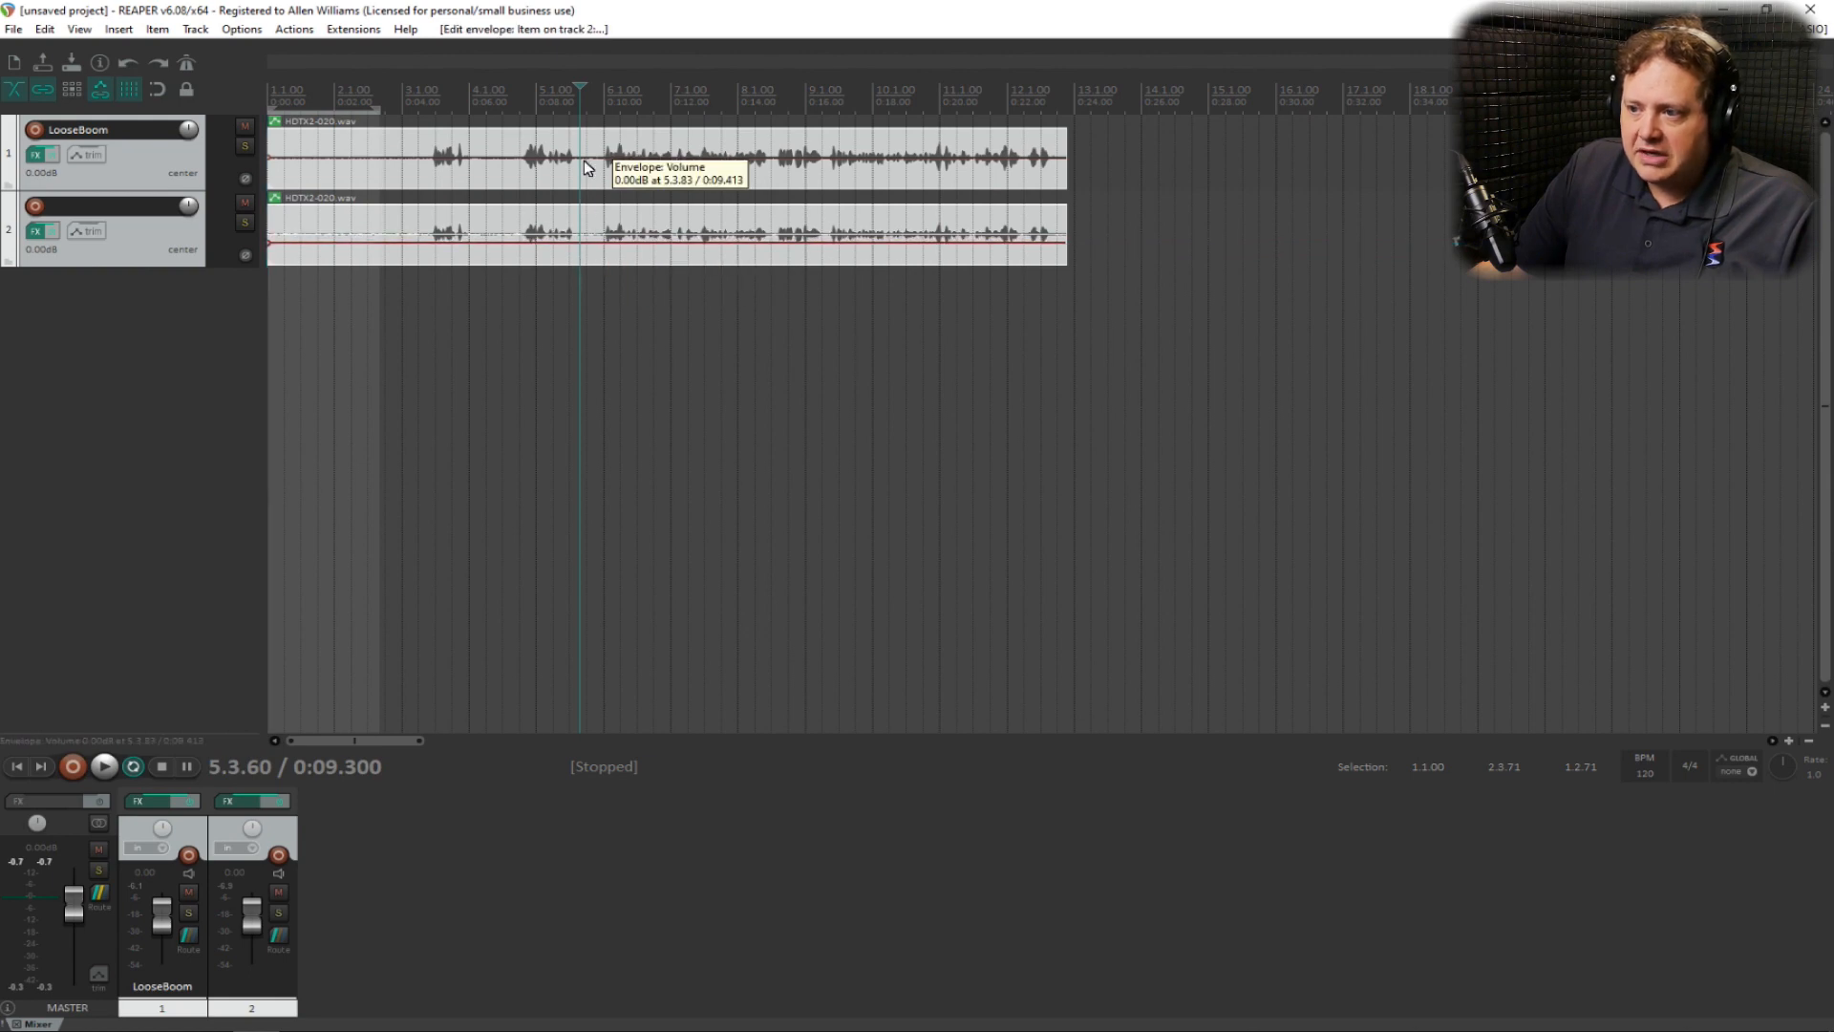
{"action": "left_click_drag", "start_coordinate": [584, 167], "coordinate": [585, 187]}
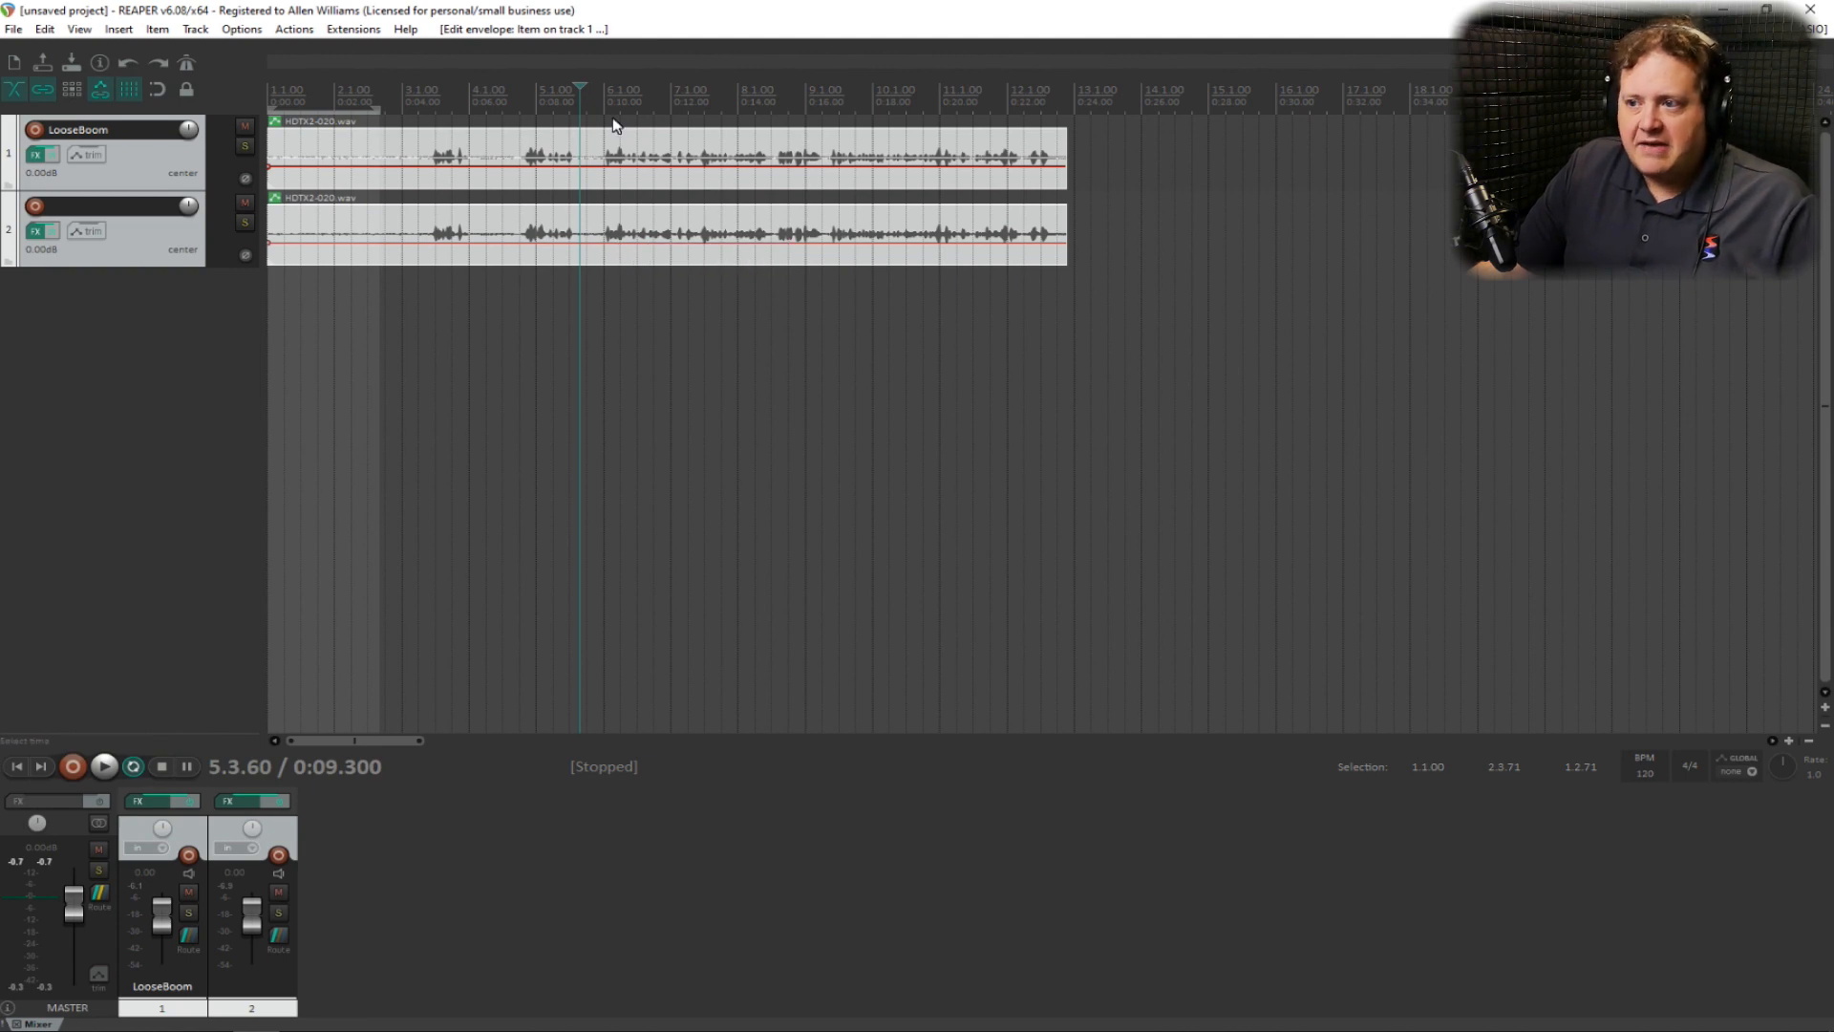
{"action": "left_click", "coordinate": [103, 766]}
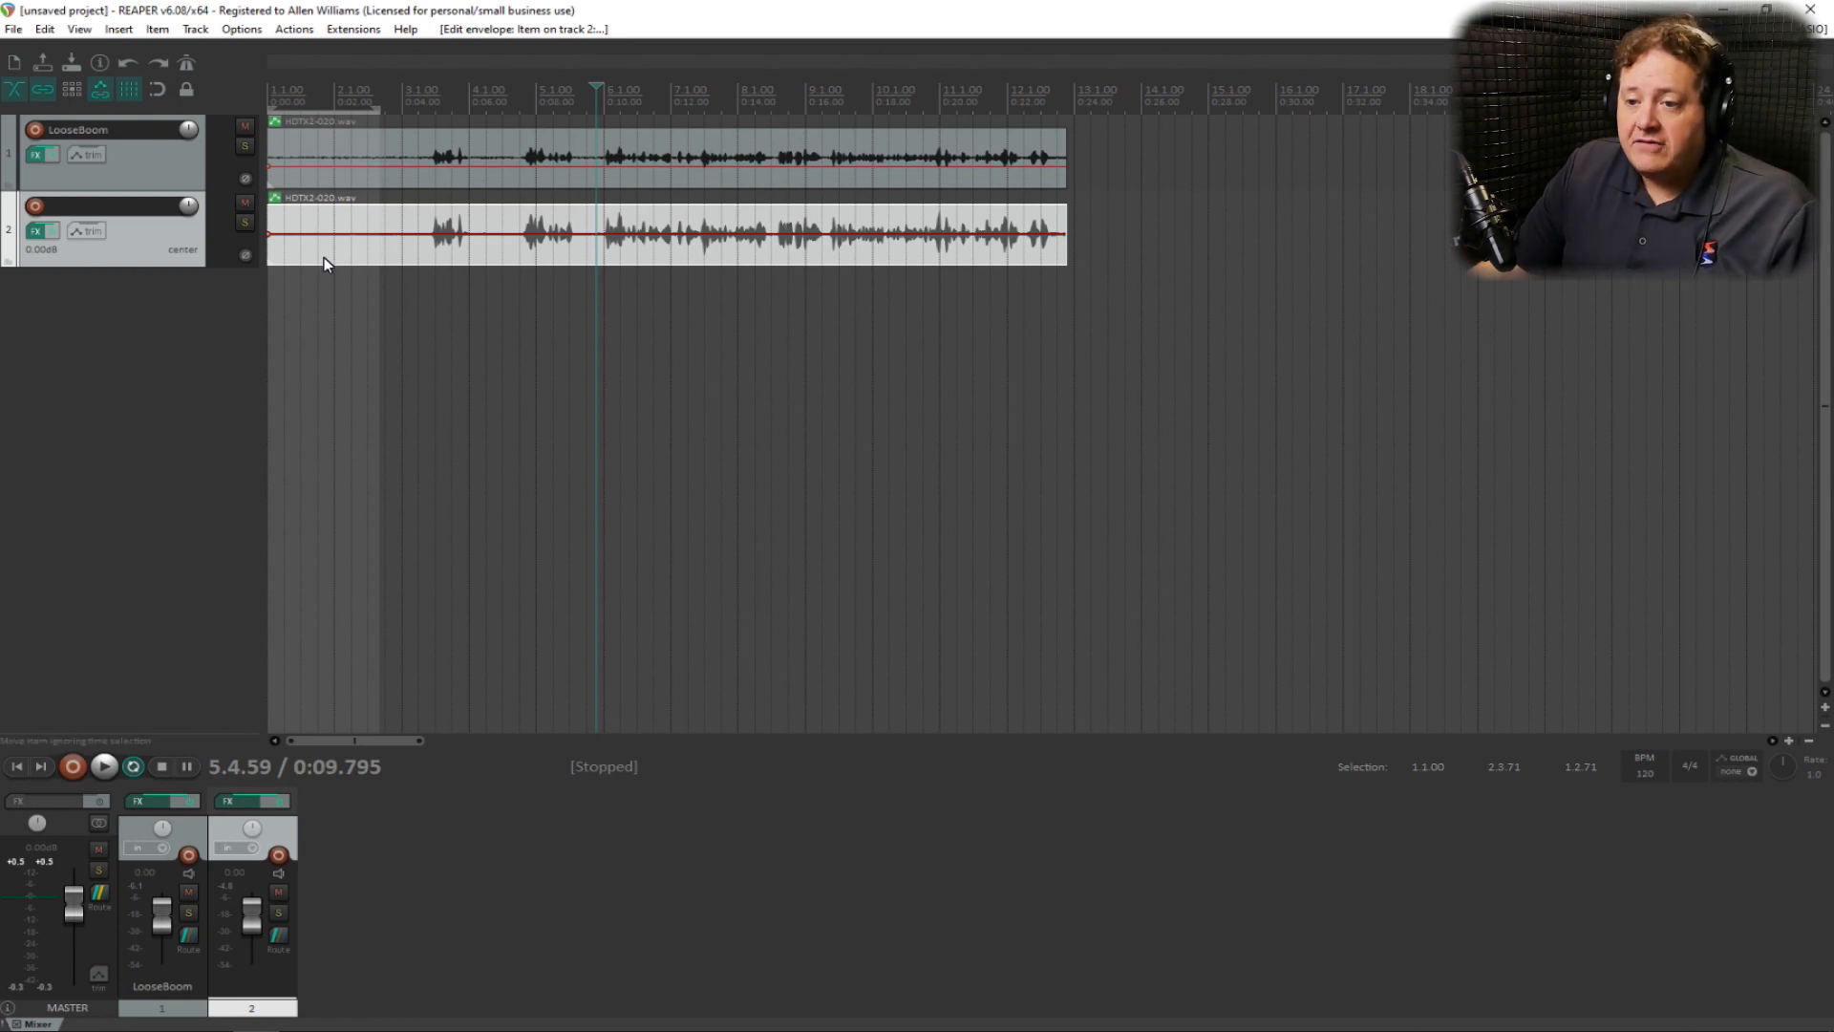
Enable ReaEQ on track 2 and load the 'stock - Basic 11 band' preset.
{"action": "left_click", "coordinate": [41, 231]}
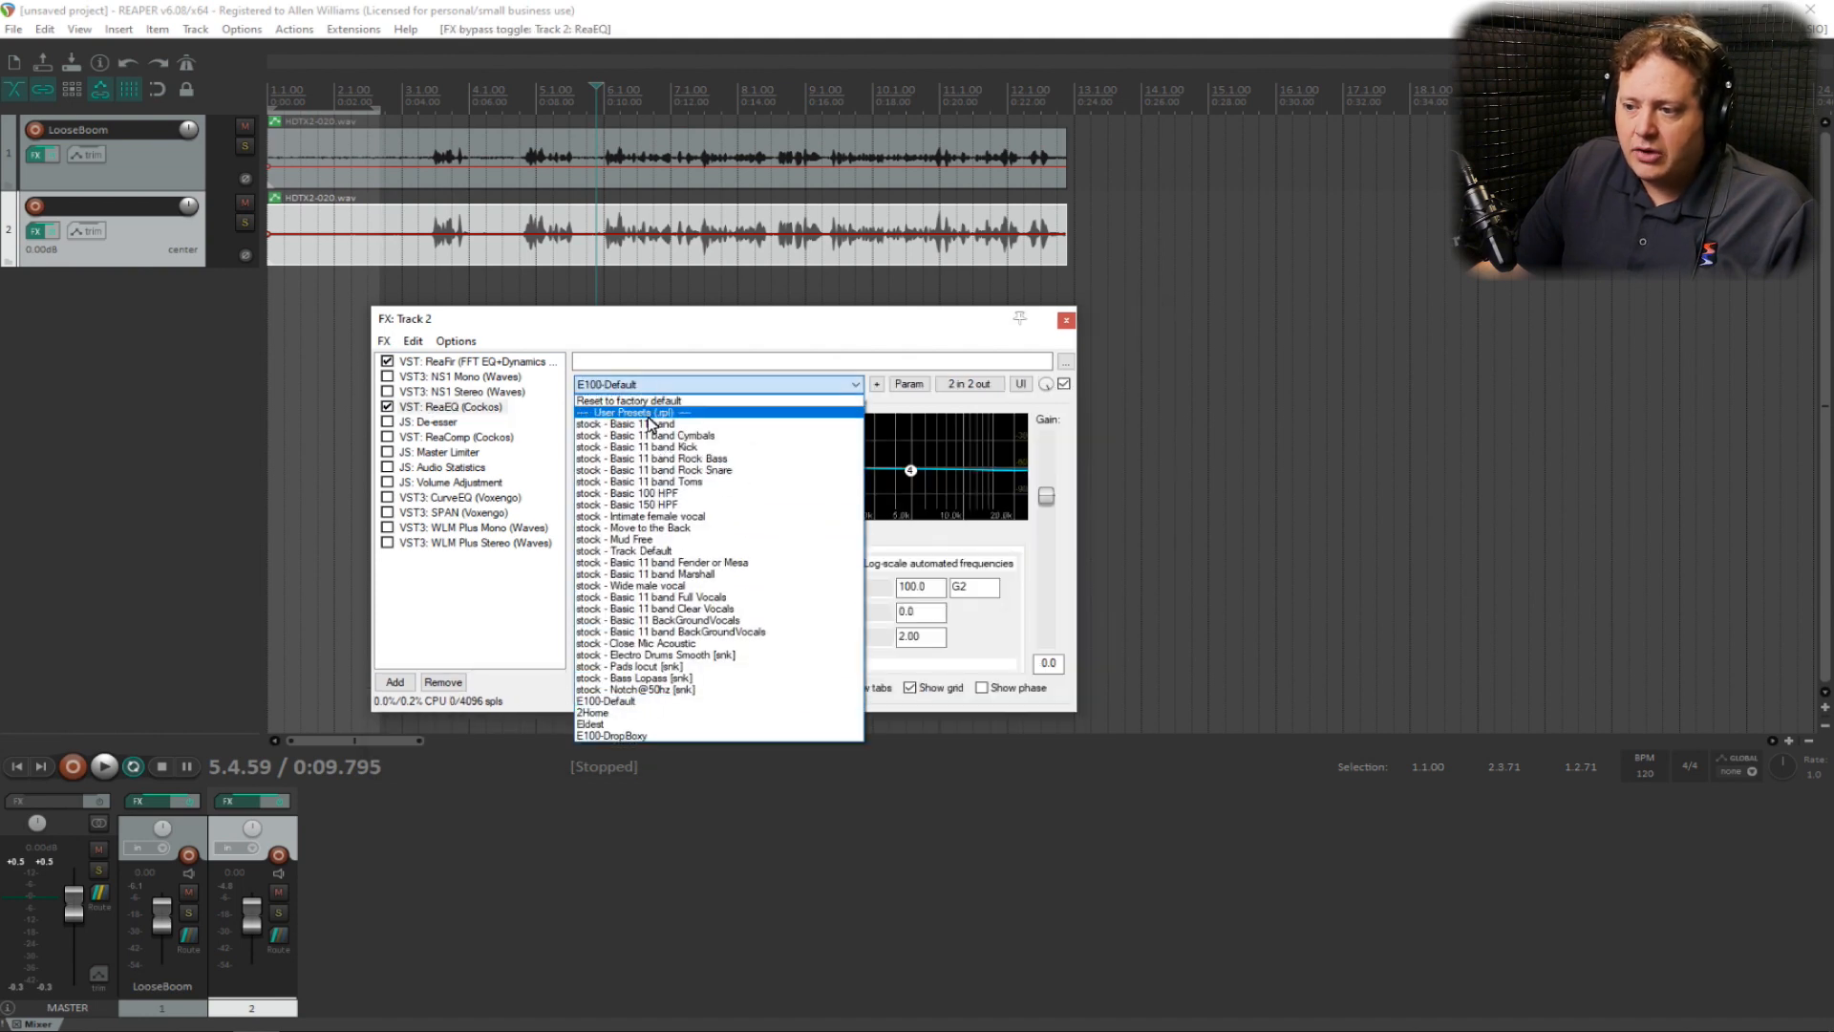
{"action": "left_click", "coordinate": [627, 424]}
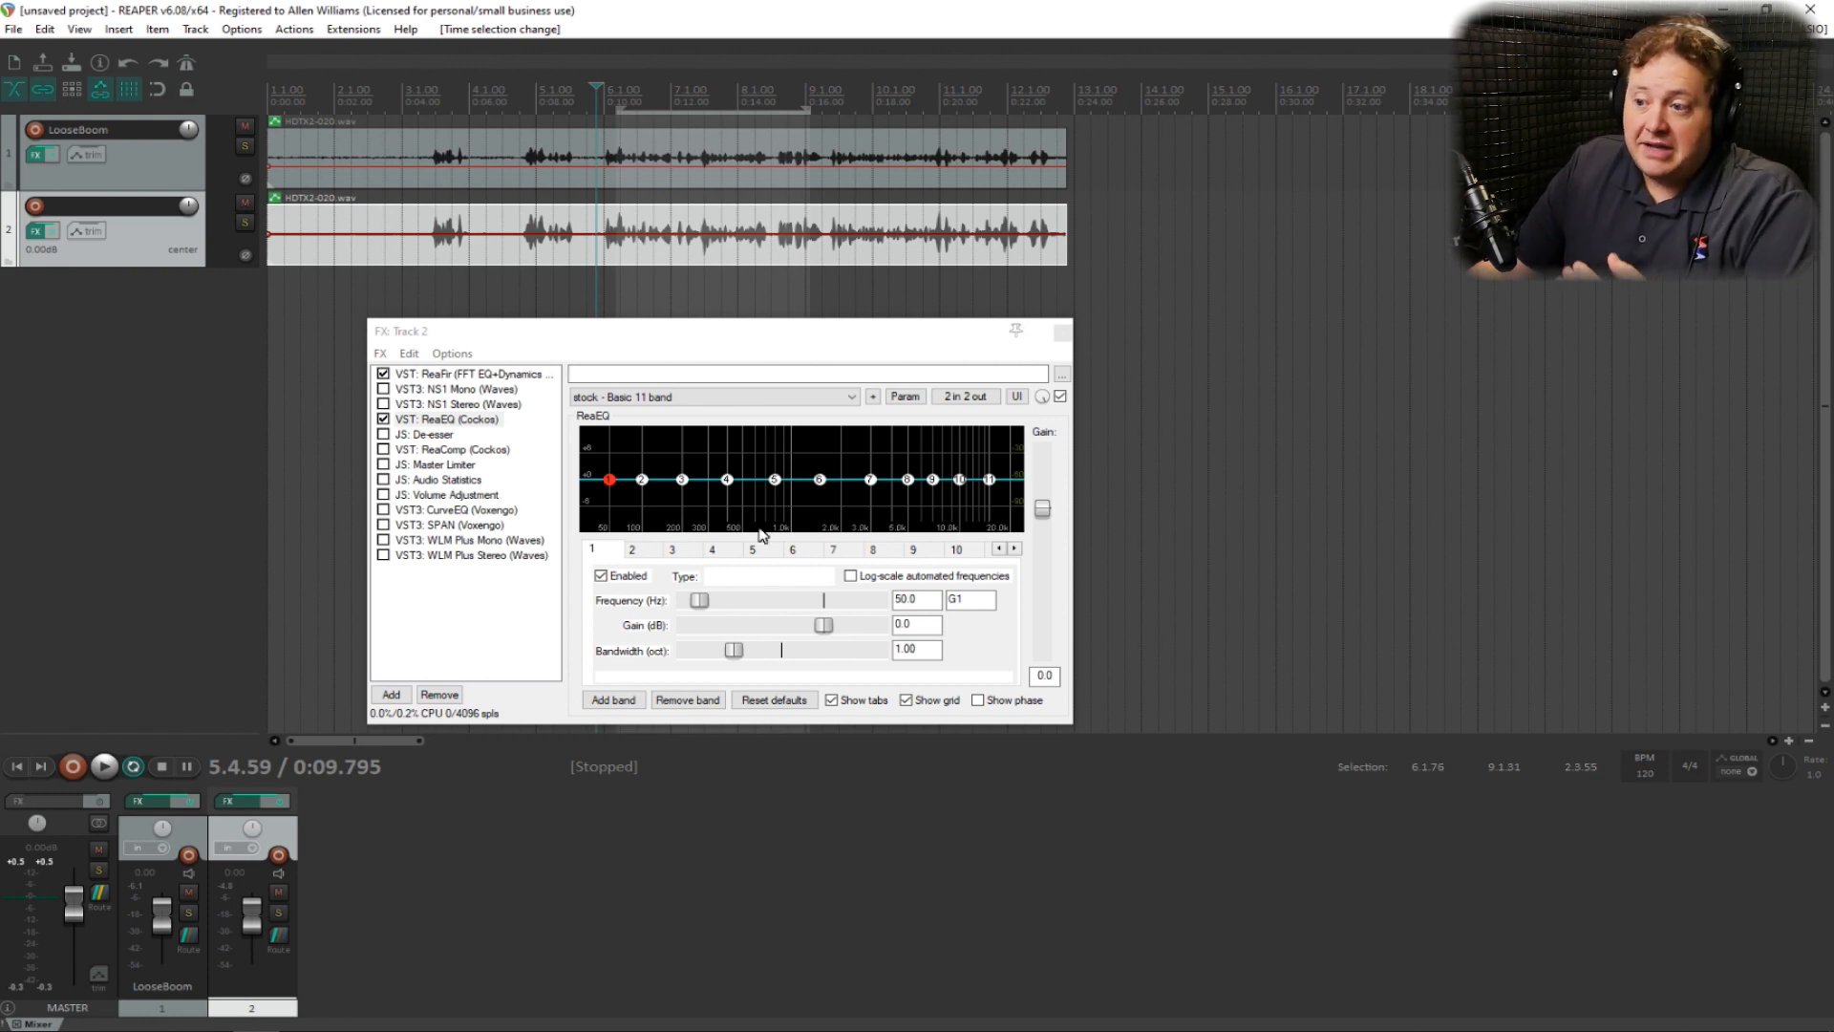
{"action": "mouse_move", "coordinate": [703, 250]}
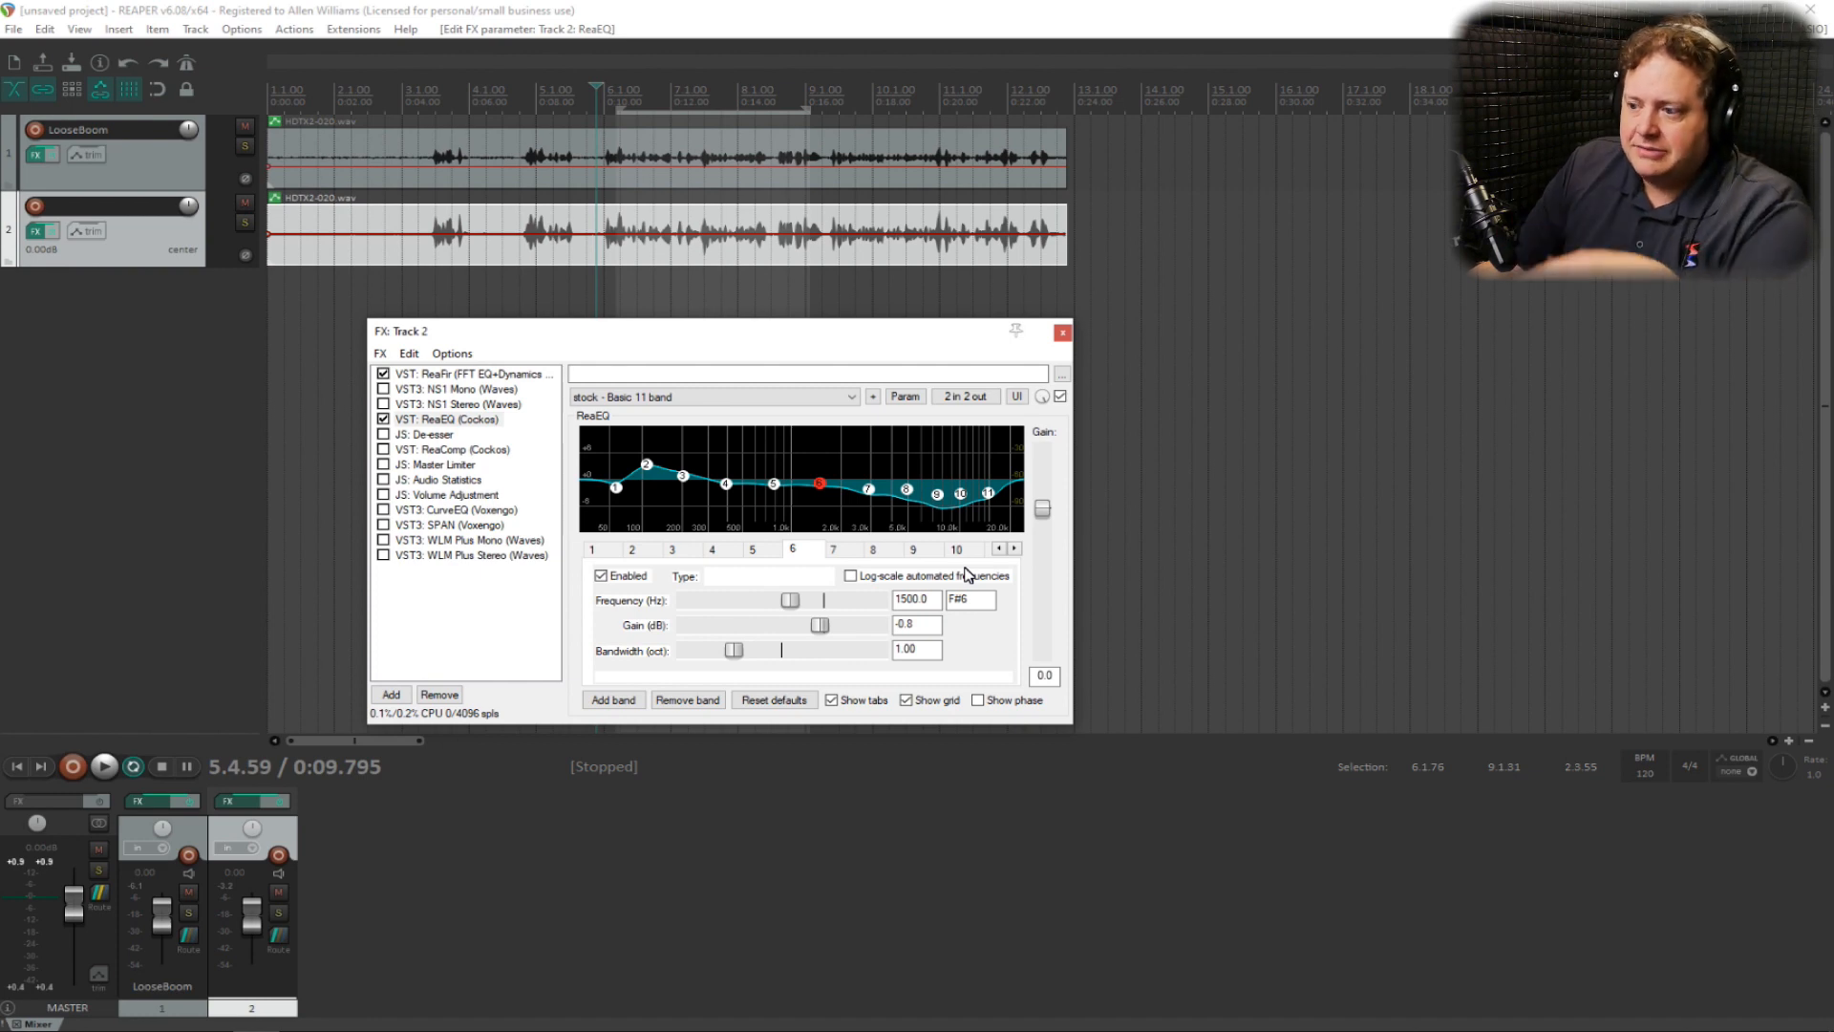
{"action": "mouse_move", "coordinate": [819, 488]}
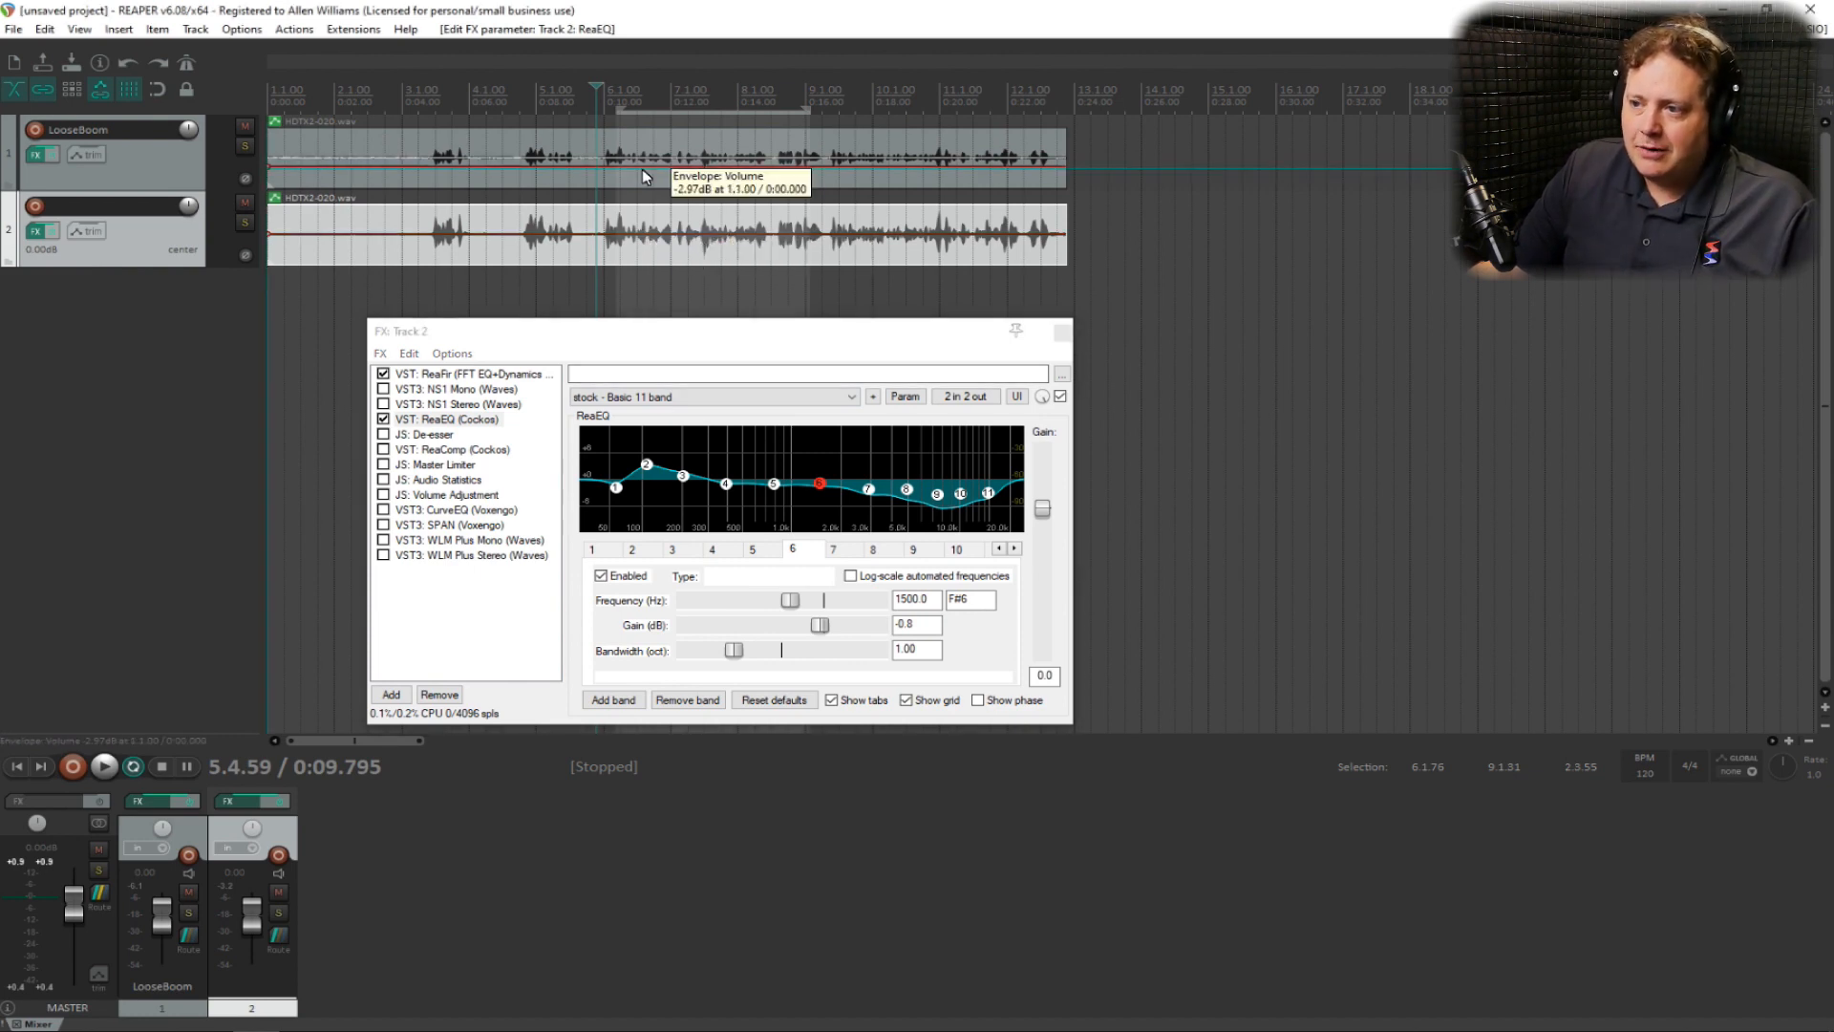
Pull the original voice item down to about -3.1 dB and play both tracks.
{"action": "left_click_drag", "start_coordinate": [645, 176], "coordinate": [645, 193]}
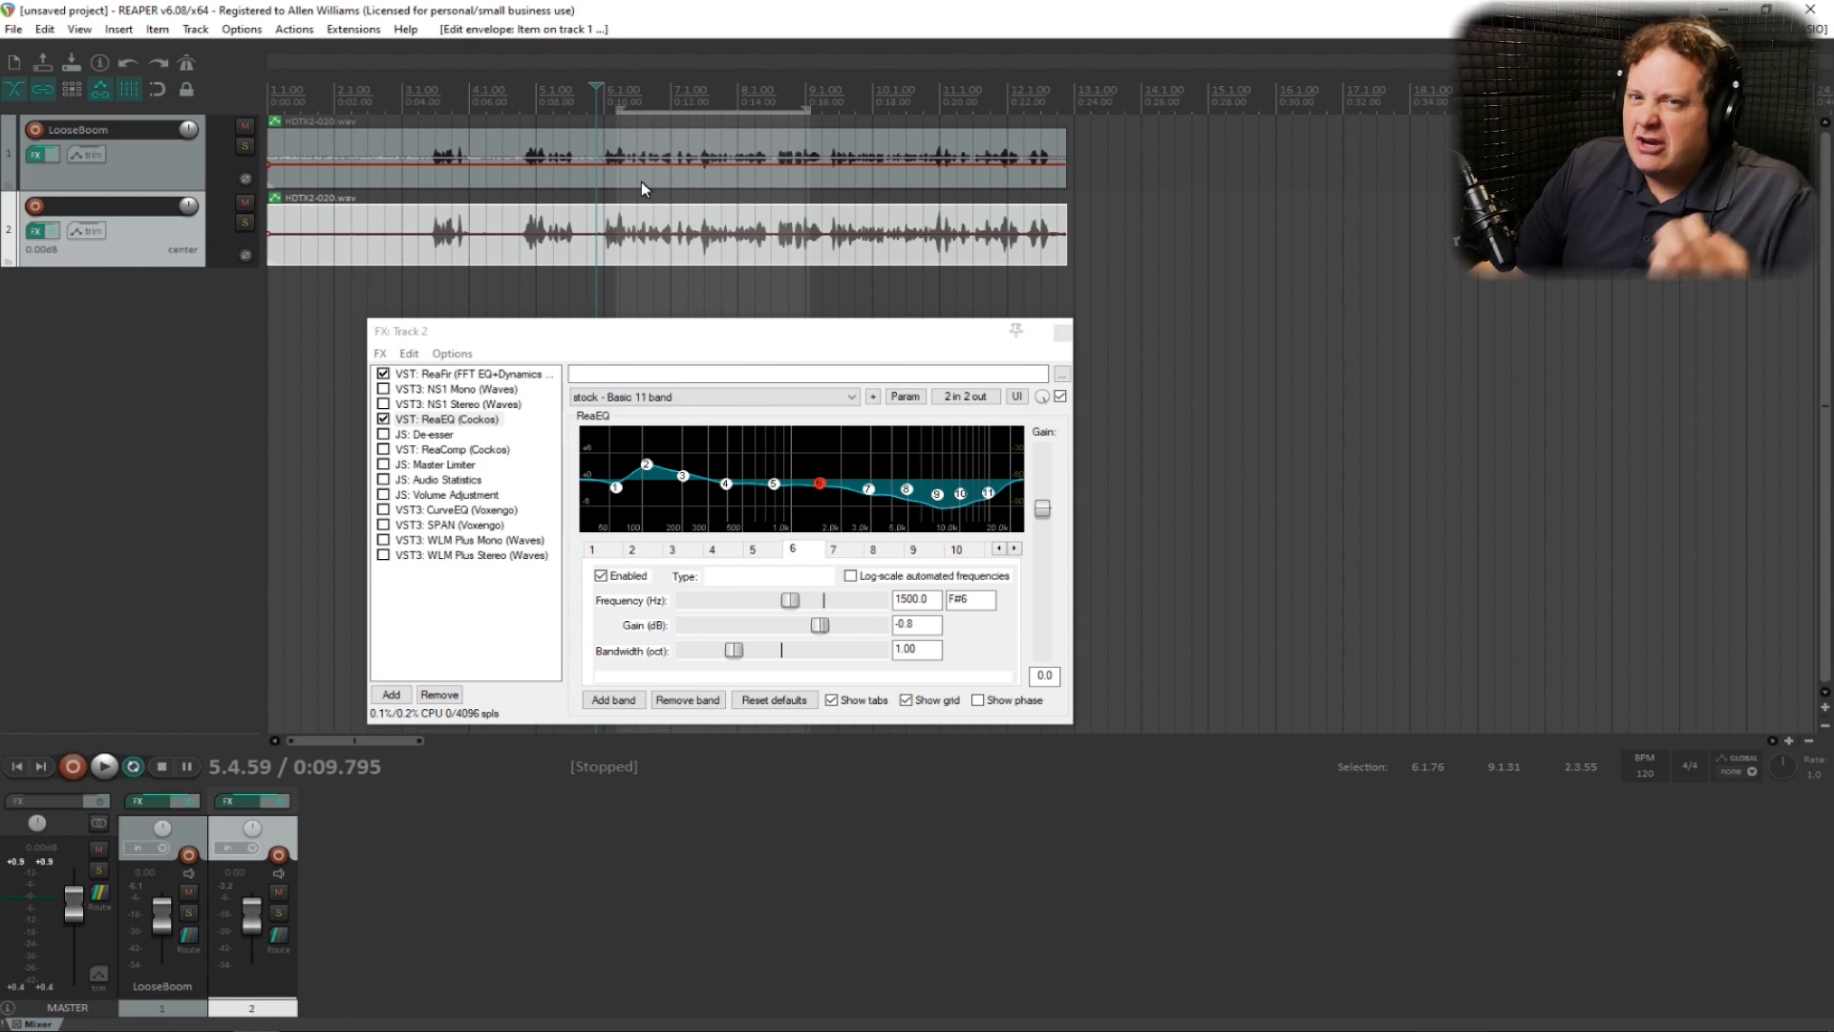
{"action": "left_click", "coordinate": [104, 766]}
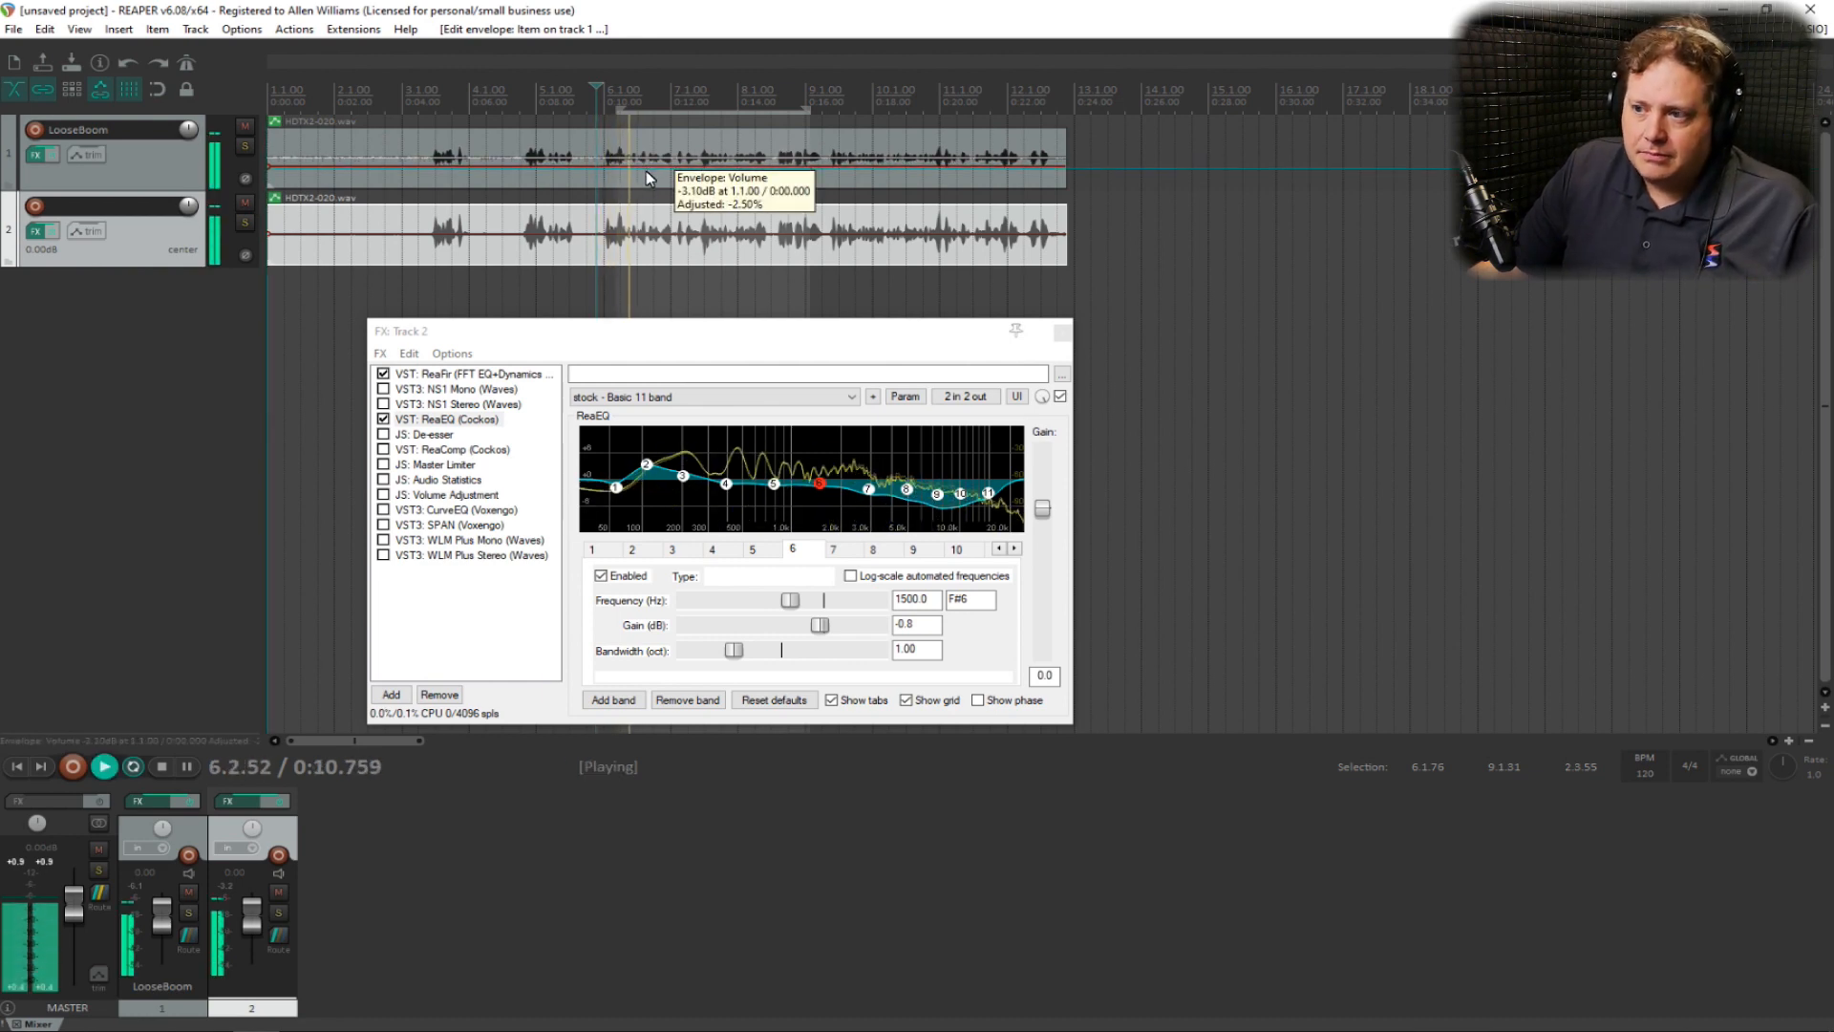